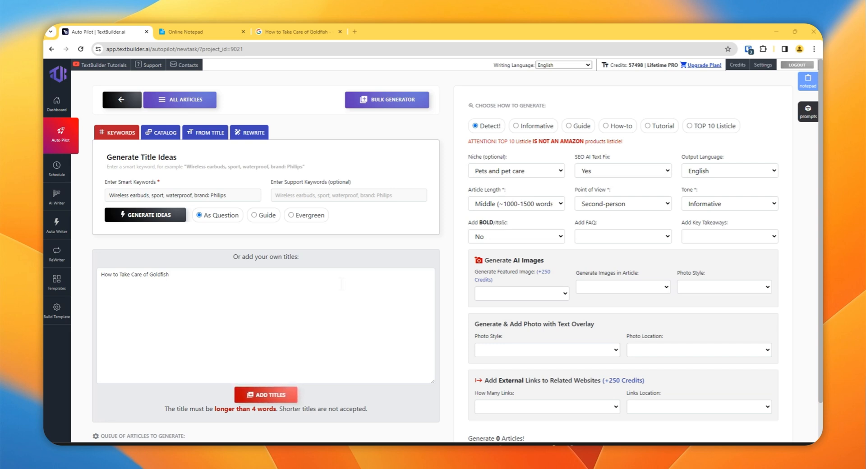
pyautogui.moveTo(93, 190)
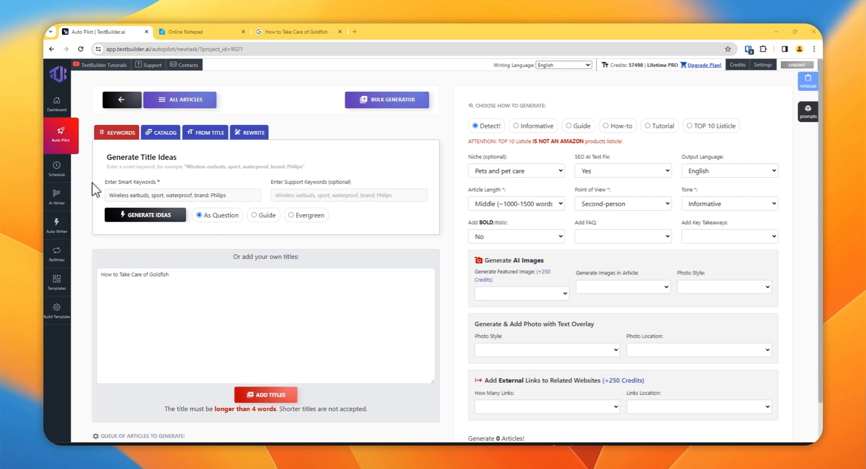
pyautogui.moveTo(427, 155)
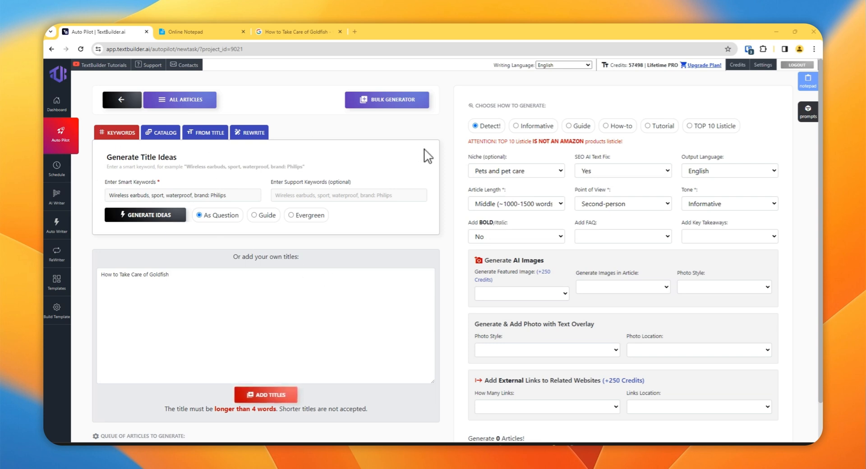
pyautogui.moveTo(58, 145)
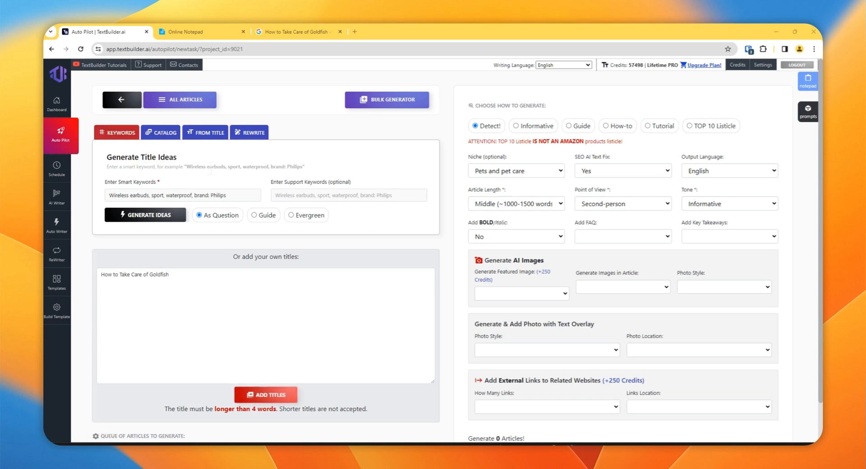
pyautogui.moveTo(437, 112)
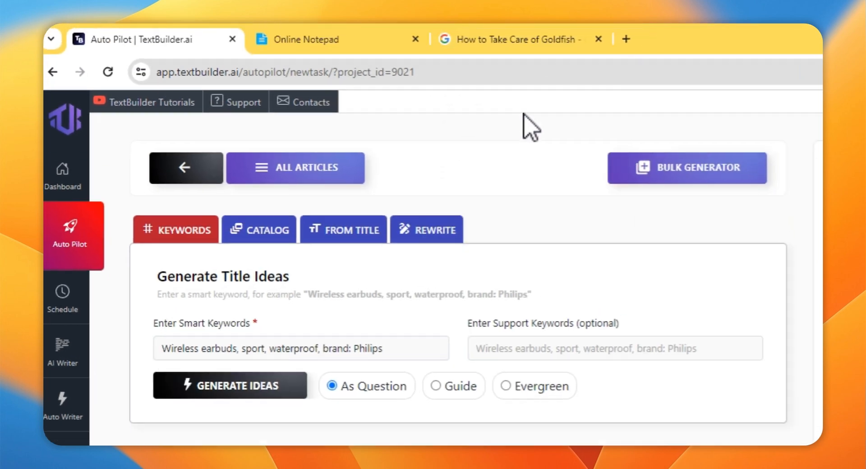
# - Scroll through the Google results for goldfish care
pyautogui.click(521, 39)
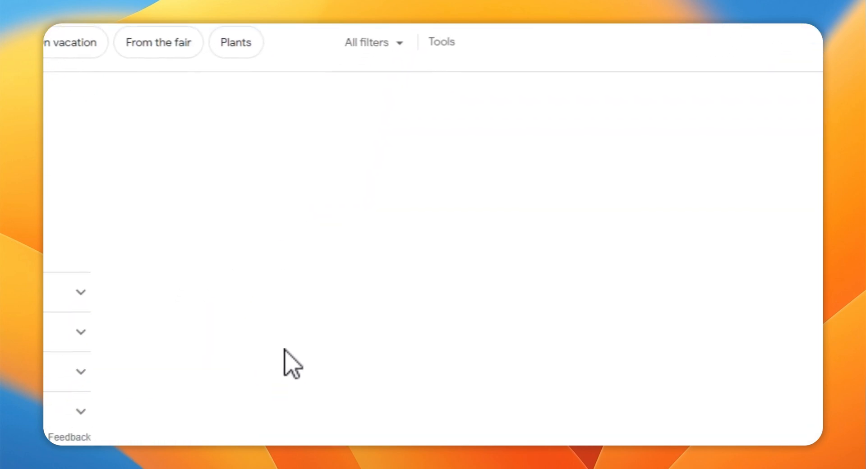
pyautogui.scroll(-3)
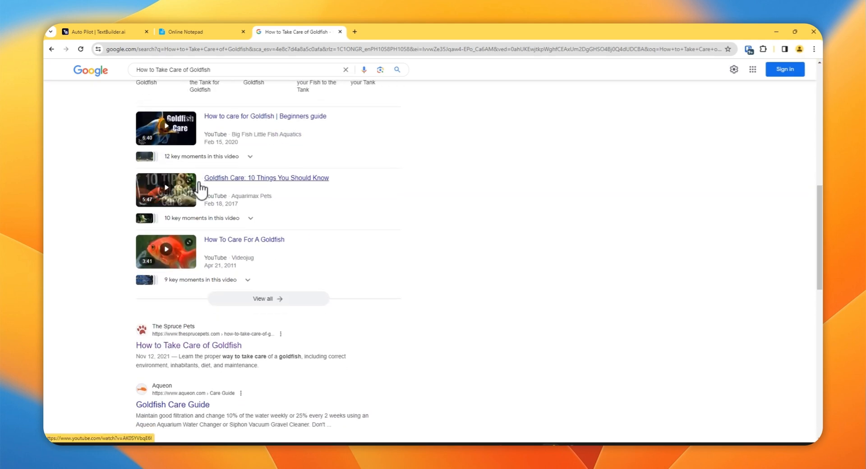
pyautogui.scroll(-3)
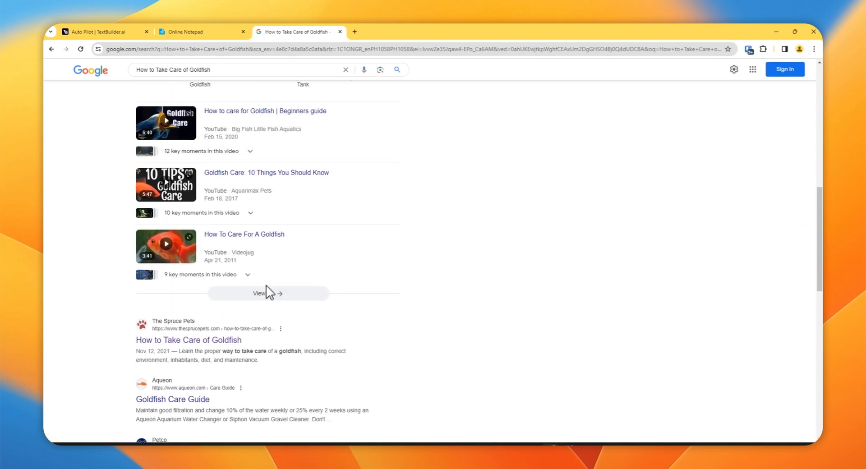
# - Skim The Spruce Pets goldfish article, then open PetMD's 'How to Take Care of Goldfish'
pyautogui.click(189, 341)
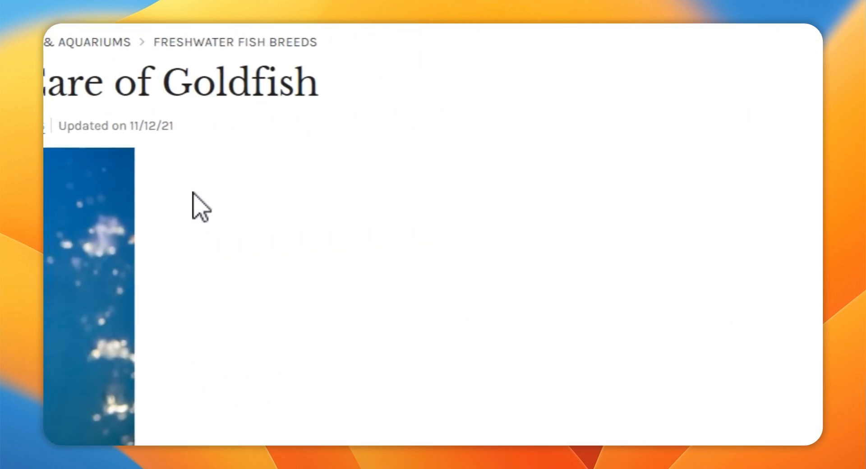
pyautogui.scroll(-3)
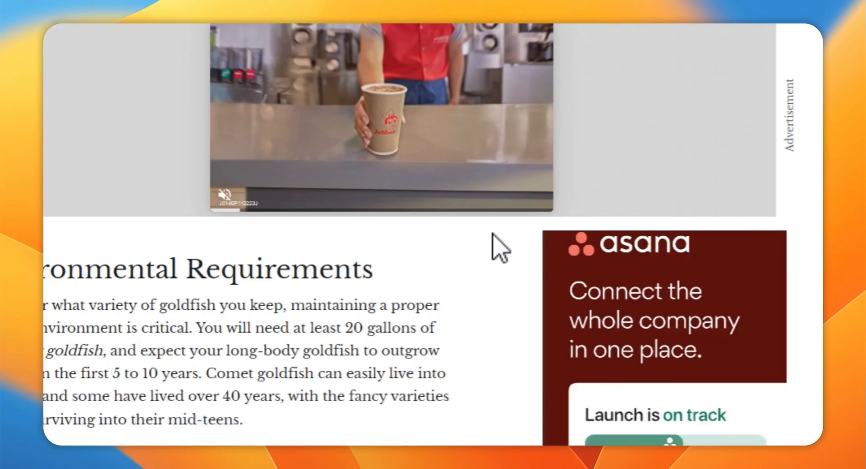
pyautogui.scroll(-3)
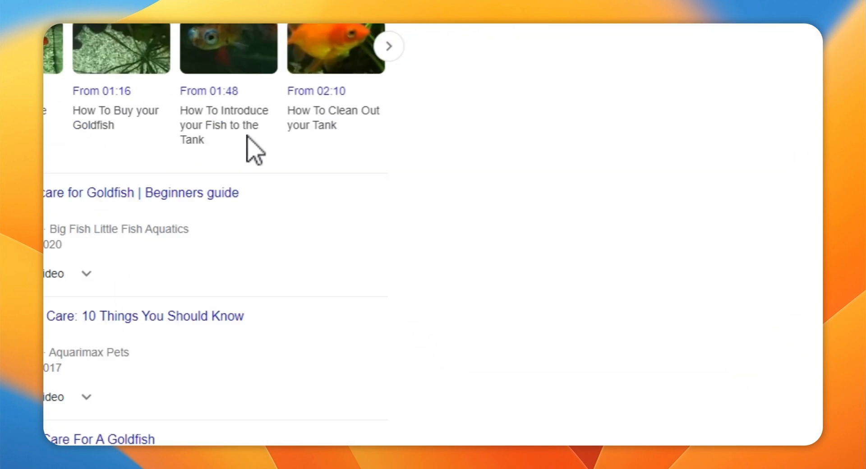
pyautogui.scroll(-3)
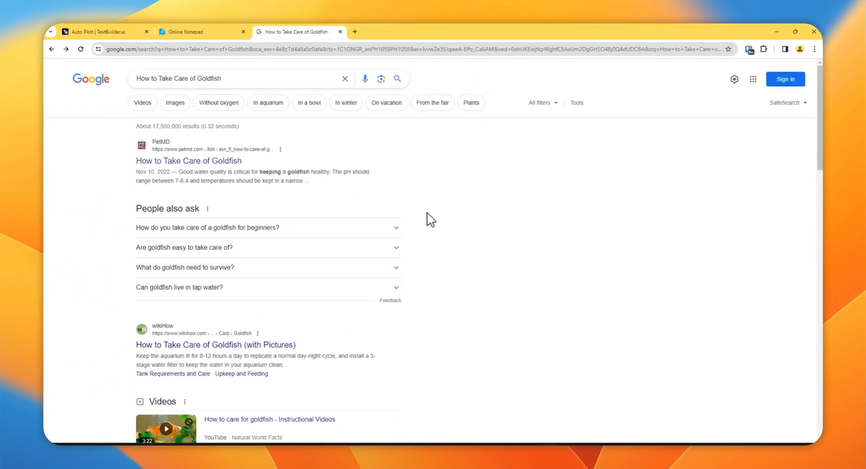
pyautogui.moveTo(181, 169)
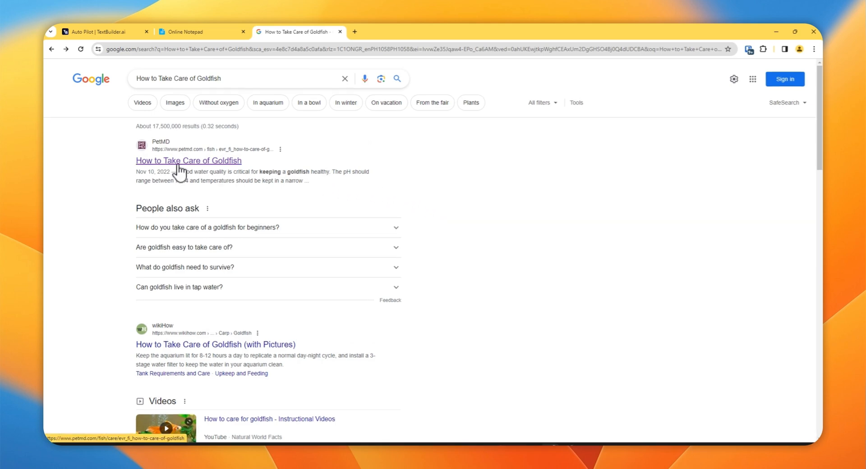
pyautogui.moveTo(191, 168)
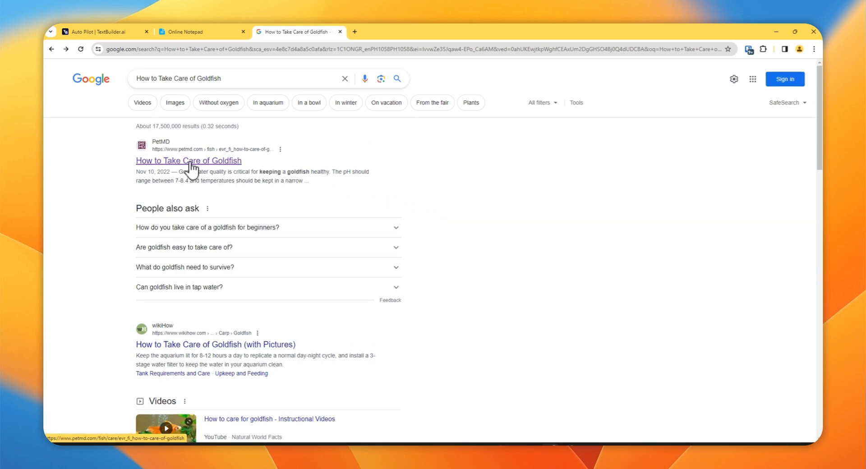
pyautogui.click(188, 160)
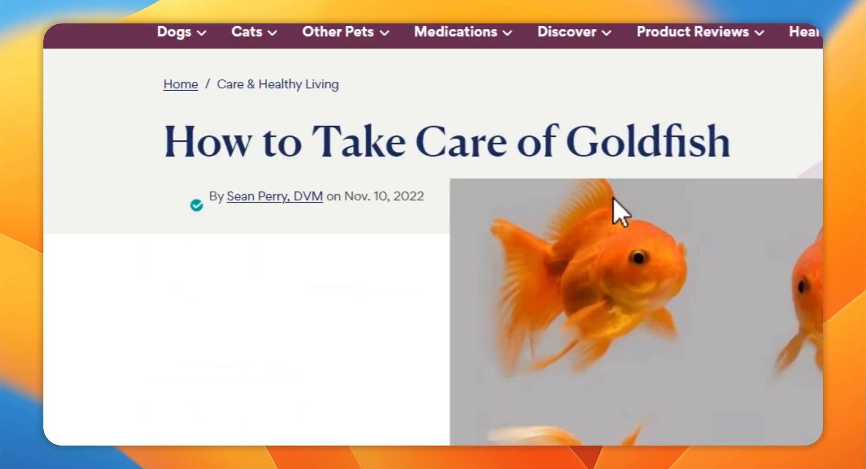
pyautogui.scroll(-3)
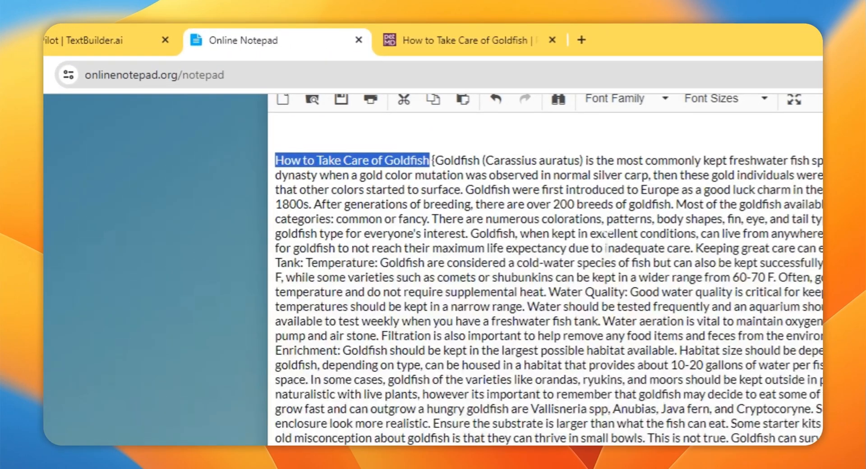
# - Highlight the 'How to Take Care of Goldfish' title and the bracketed article text below it
pyautogui.click(519, 249)
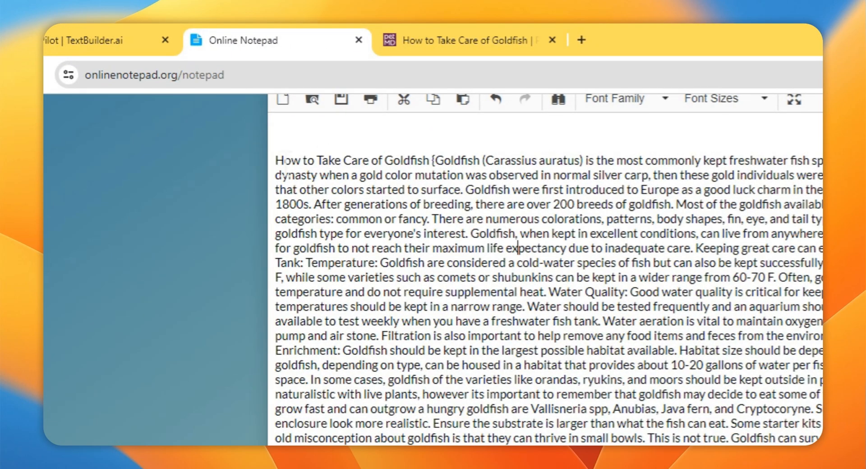
pyautogui.moveTo(275, 160); pyautogui.dragTo(431, 160)
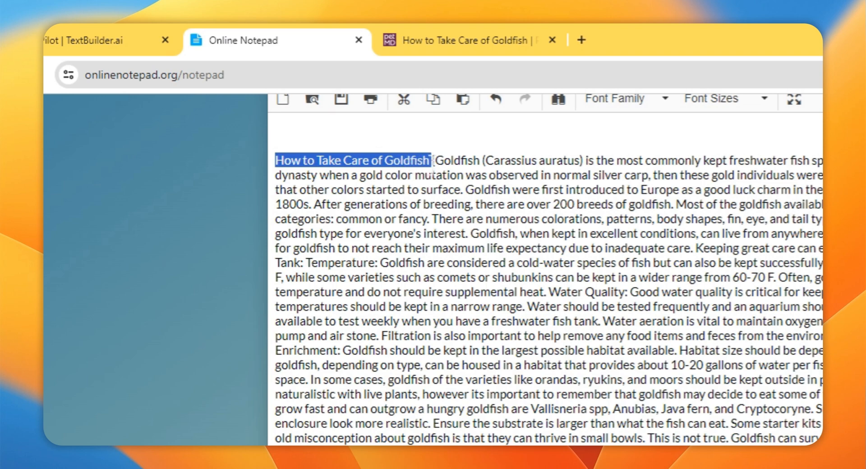
pyautogui.click(436, 161)
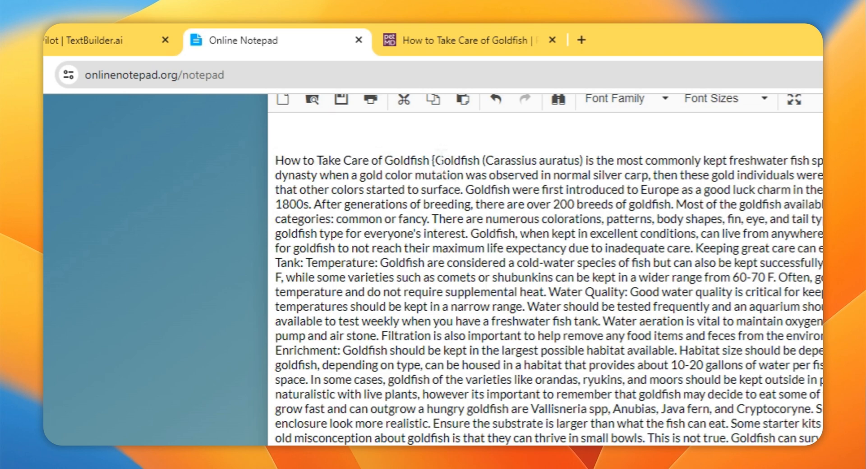
pyautogui.moveTo(435, 160); pyautogui.dragTo(821, 439)
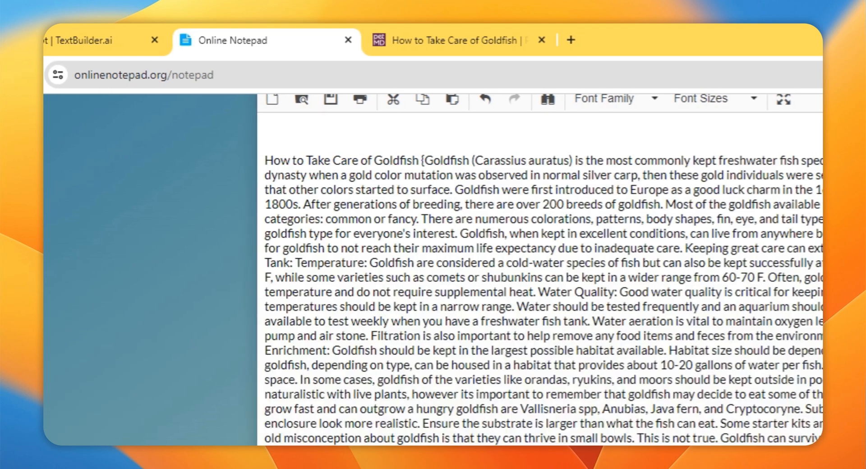
pyautogui.scroll(-3)
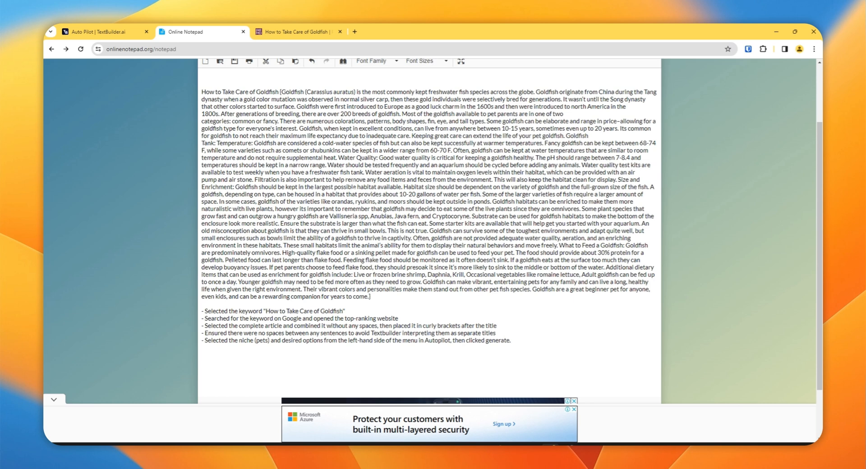
pyautogui.moveTo(198, 129)
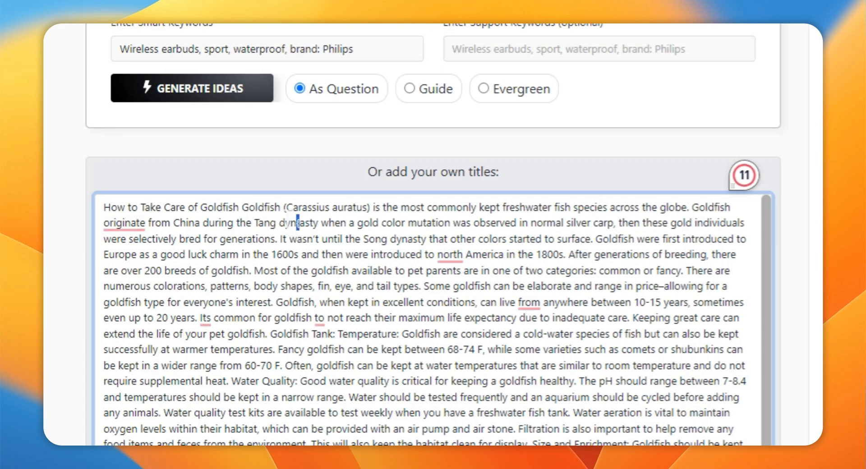
# - Scroll through the pasted goldfish article in the custom titles box
pyautogui.scroll(-3)
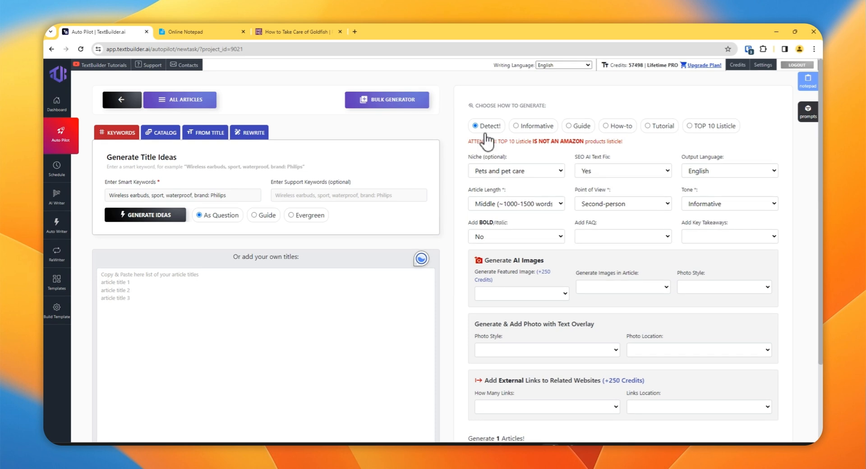
pyautogui.moveTo(484, 138)
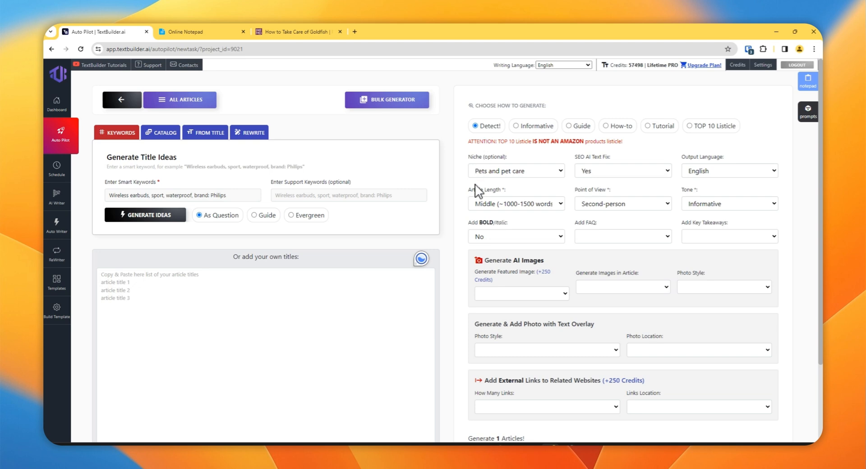
pyautogui.moveTo(469, 233)
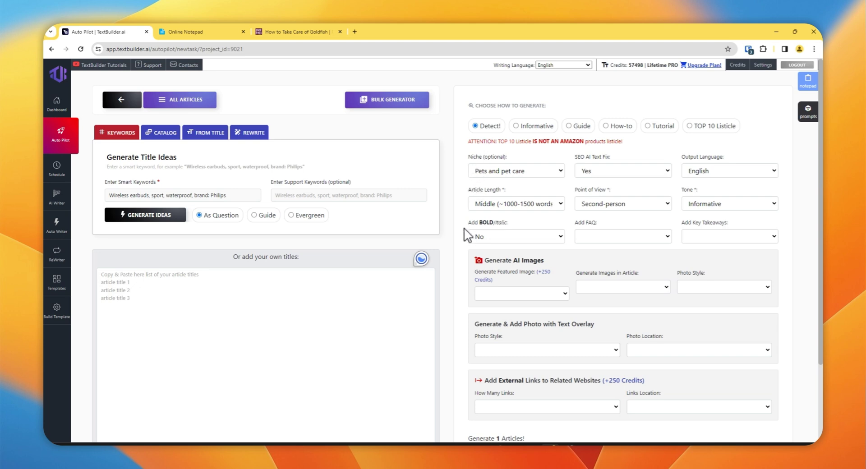
pyautogui.moveTo(464, 230)
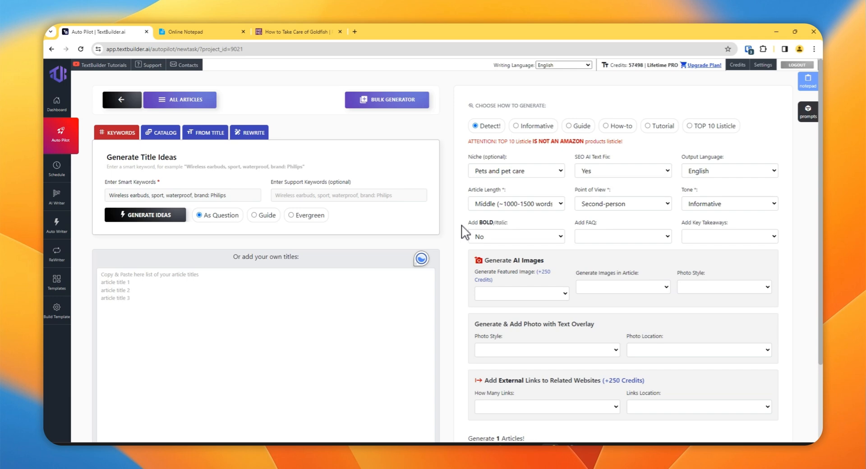
pyautogui.moveTo(537, 181)
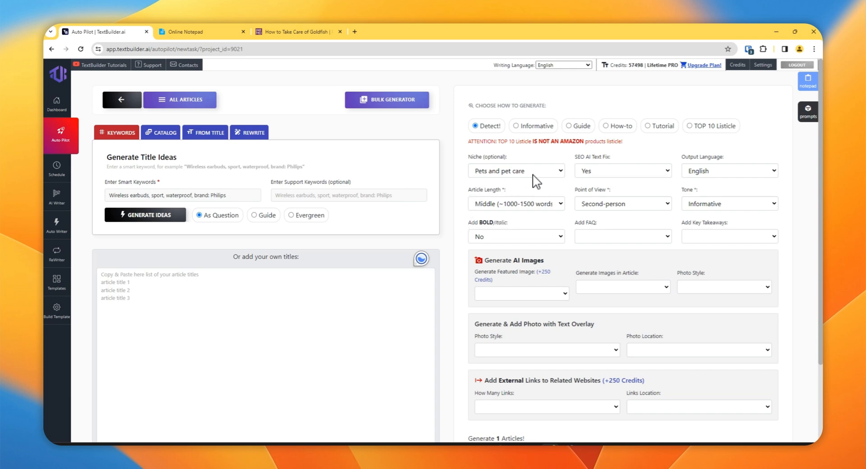
pyautogui.click(516, 170)
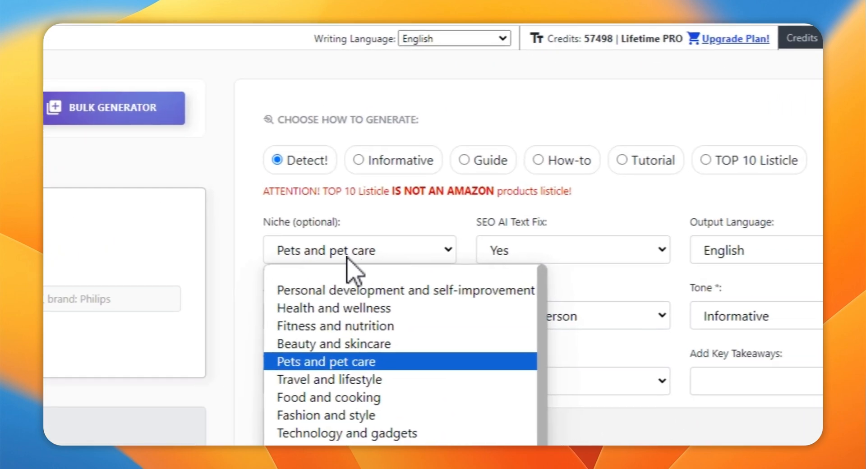
pyautogui.click(326, 362)
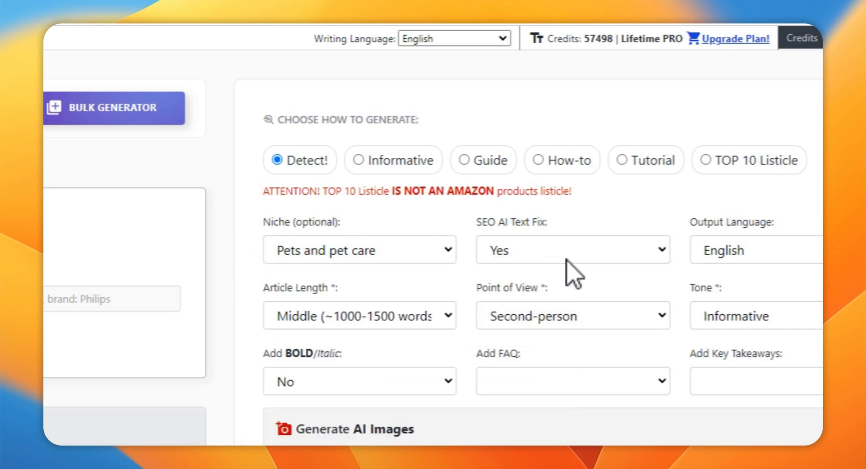
pyautogui.click(573, 250)
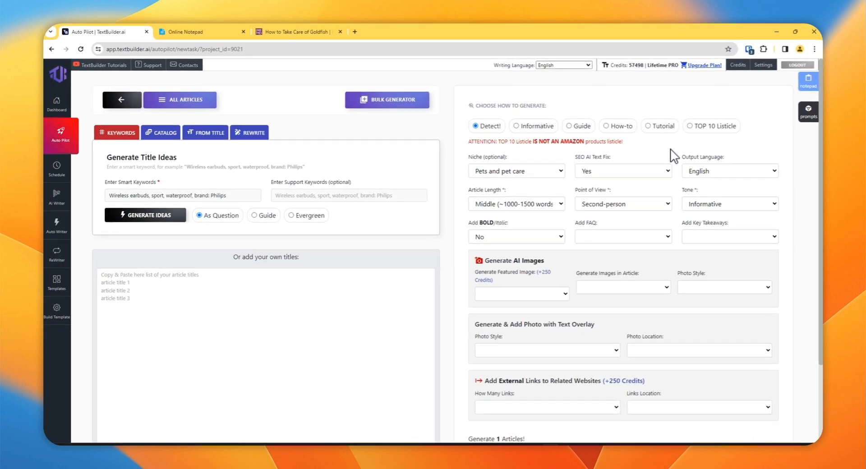
pyautogui.moveTo(681, 153)
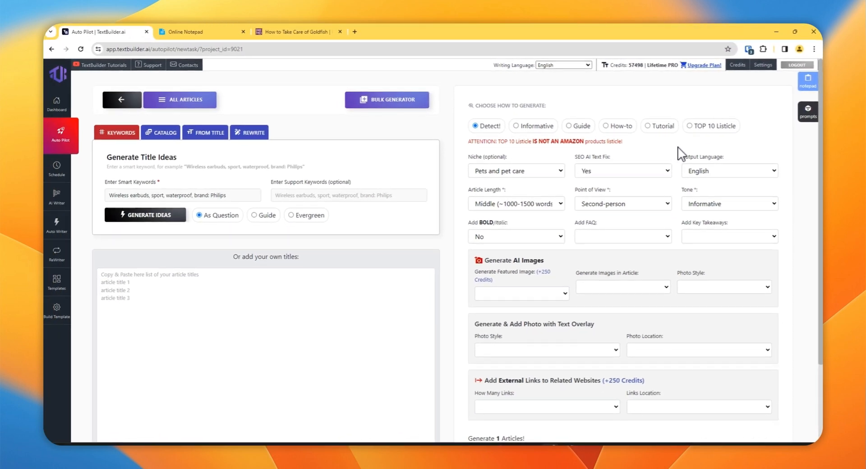
pyautogui.click(729, 171)
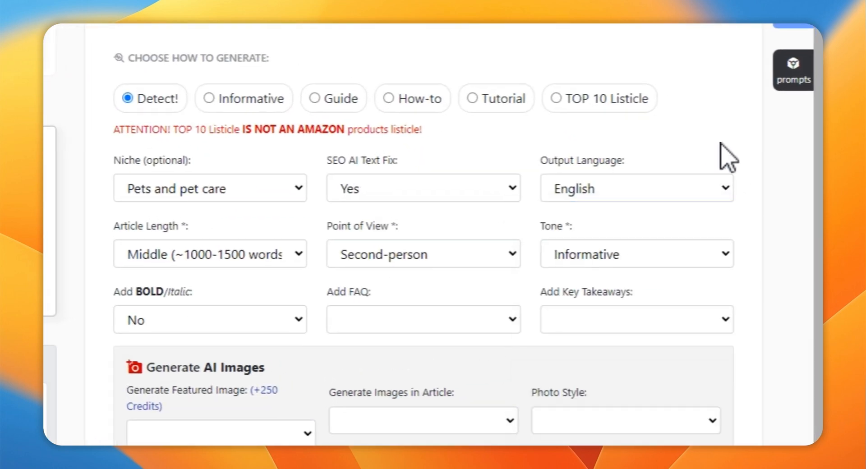
pyautogui.click(210, 254)
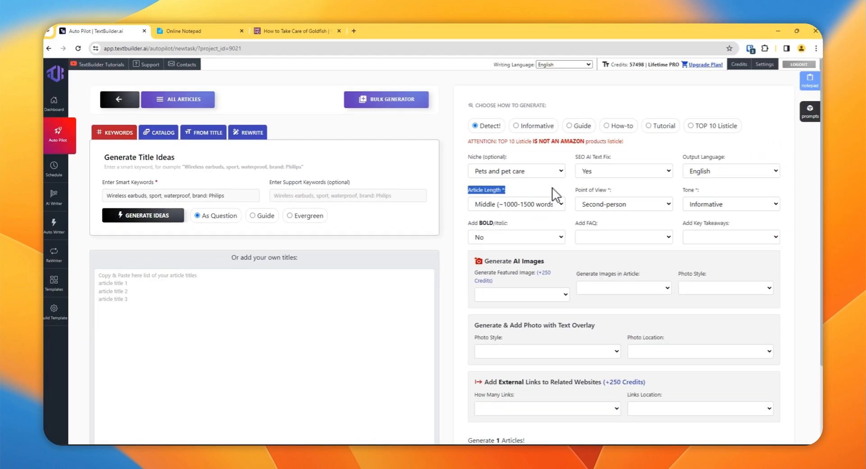
# - Keep article length at Middle and leave the FAQ option empty
pyautogui.click(516, 204)
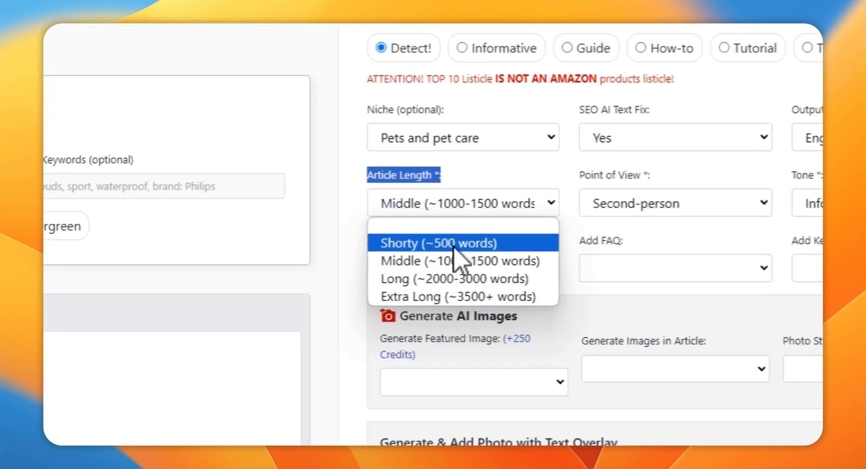
pyautogui.moveTo(453, 274)
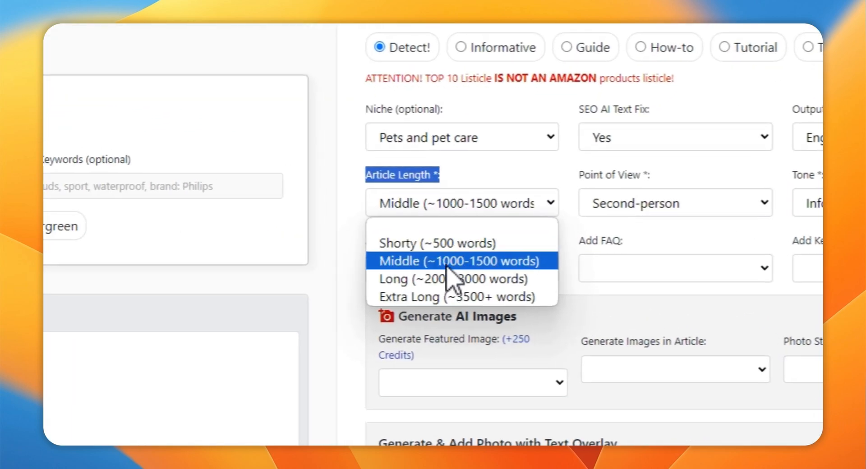
pyautogui.moveTo(516, 274)
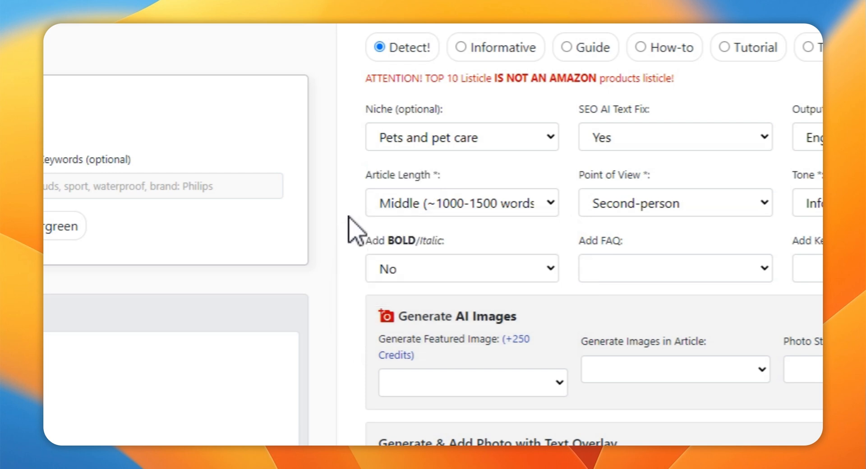
pyautogui.scroll(-3)
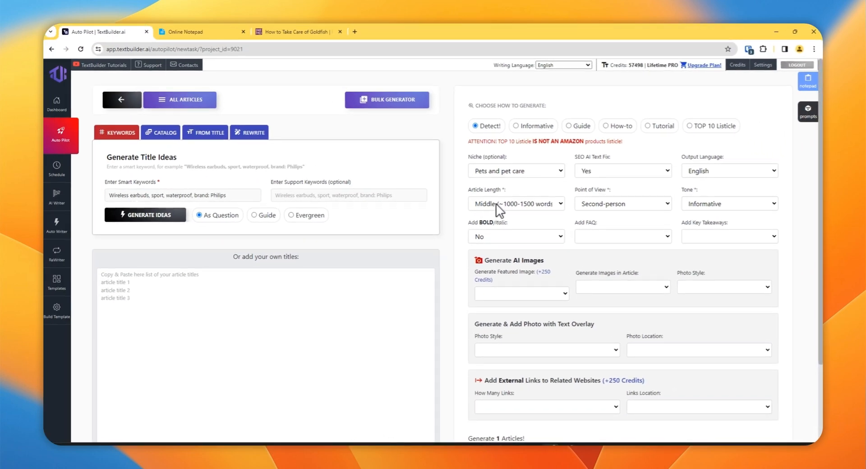
pyautogui.moveTo(517, 215)
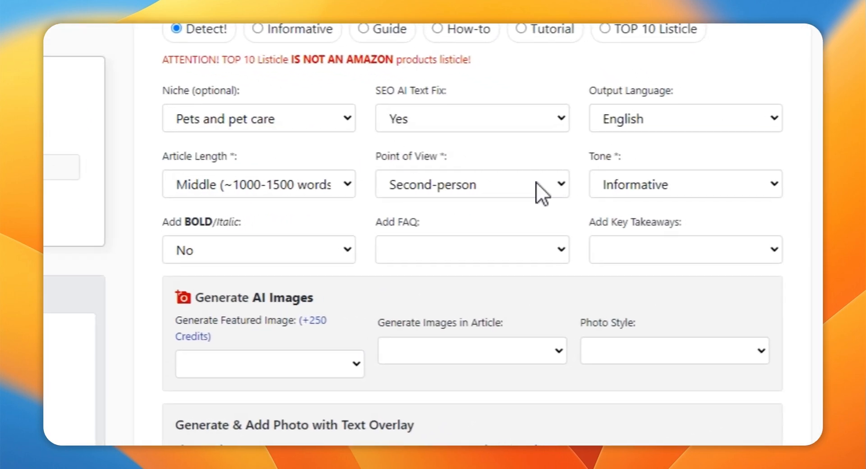
pyautogui.click(472, 184)
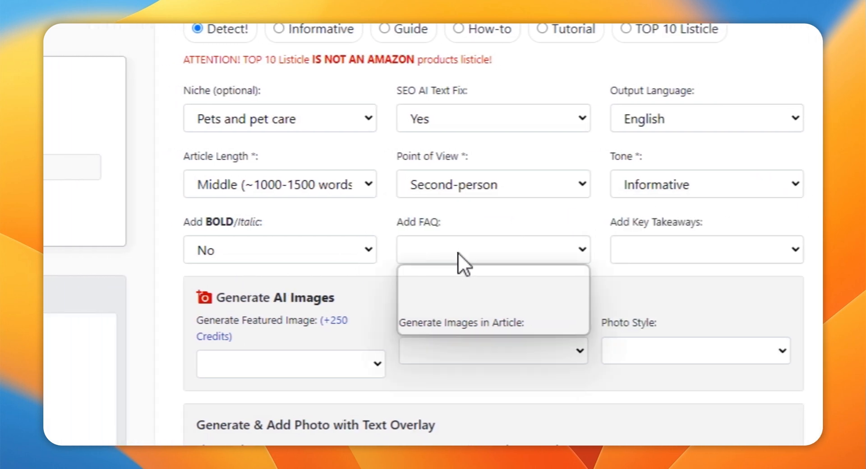
pyautogui.click(493, 249)
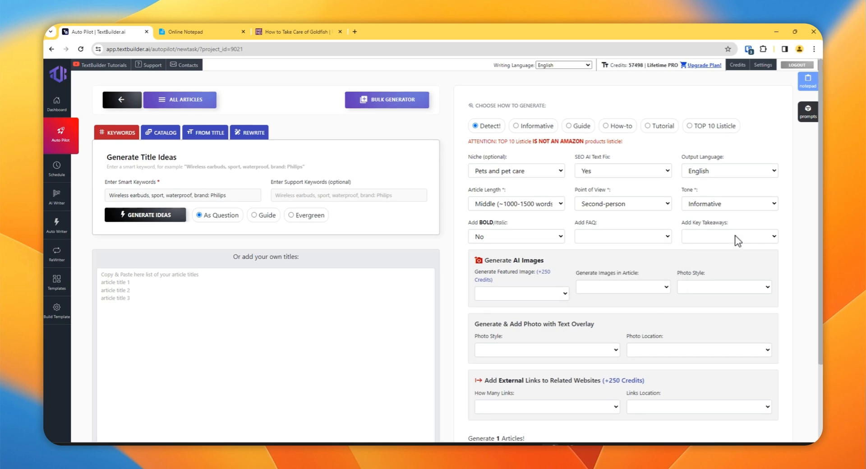
# - Enable a Photographic-style featured AI image, noting its +250 credit cost
pyautogui.click(730, 237)
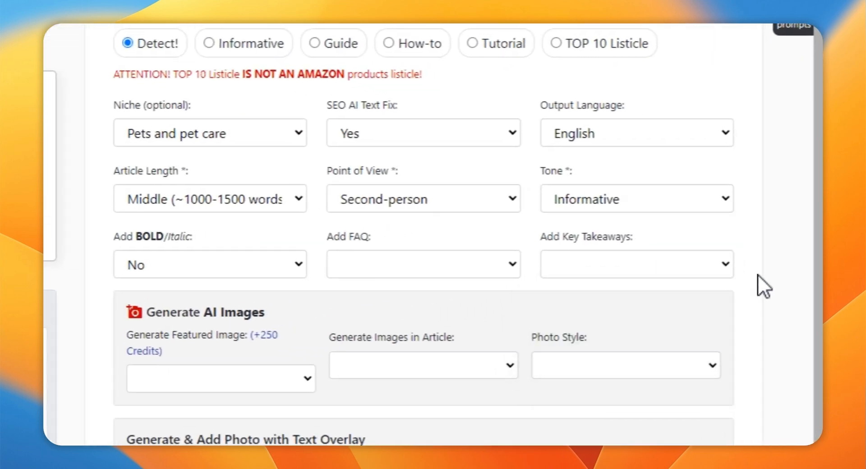
pyautogui.scroll(-3)
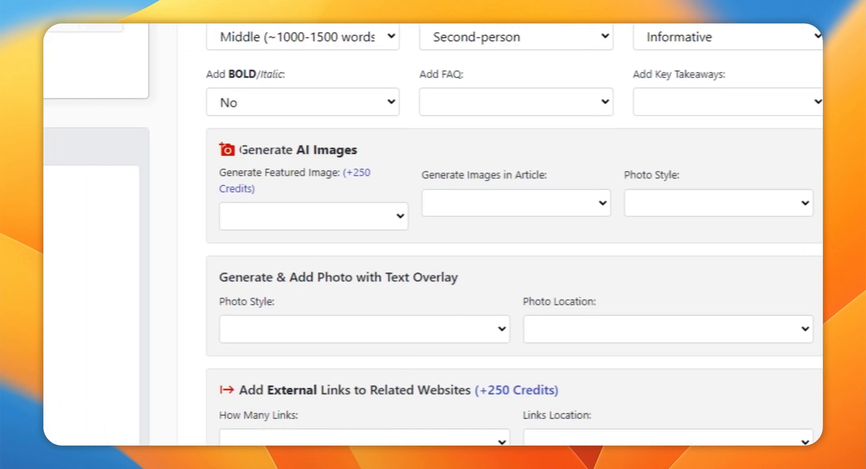
pyautogui.doubleClick(298, 149)
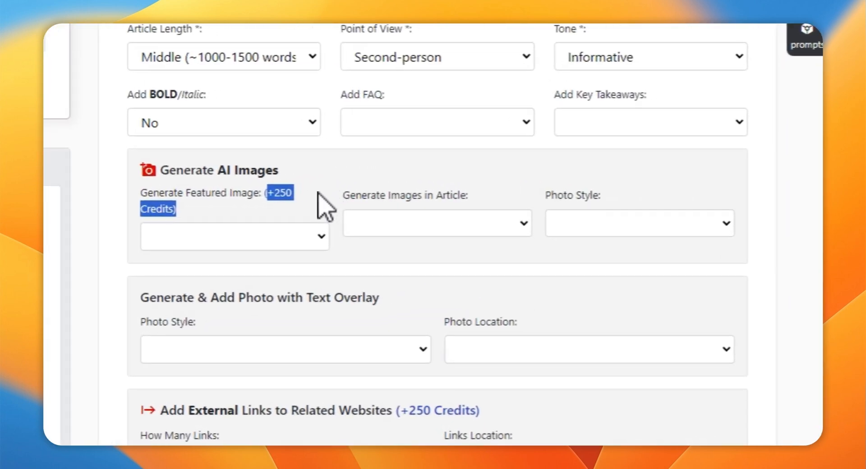
pyautogui.click(234, 236)
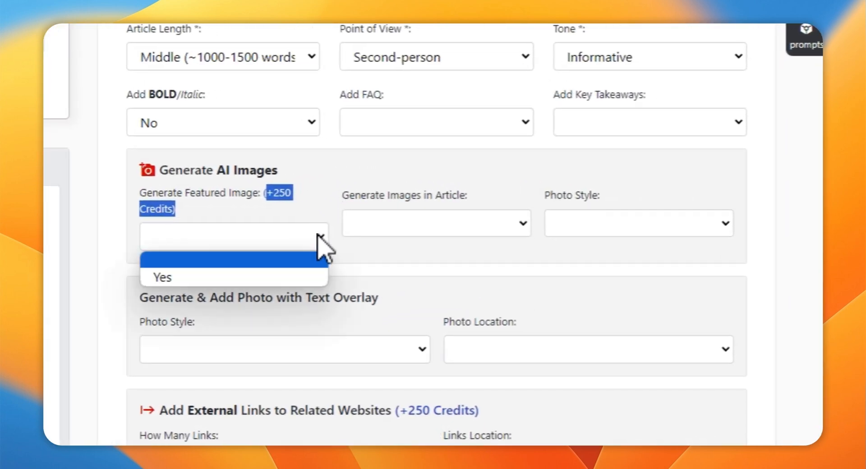
pyautogui.click(162, 278)
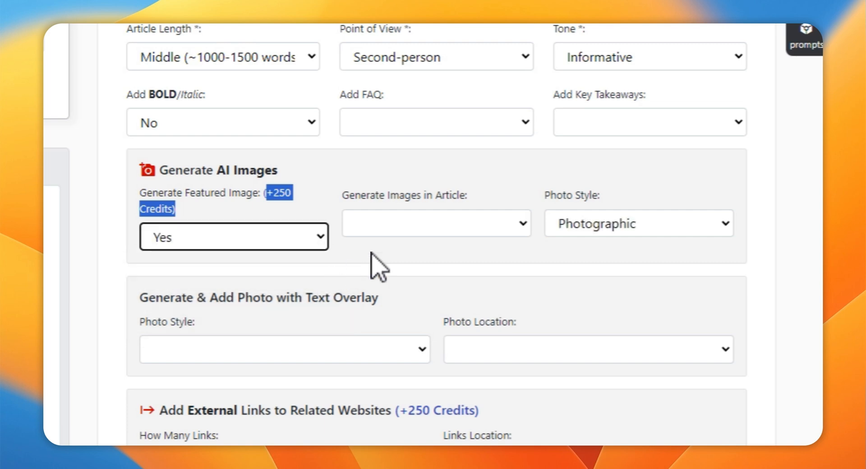
pyautogui.click(437, 223)
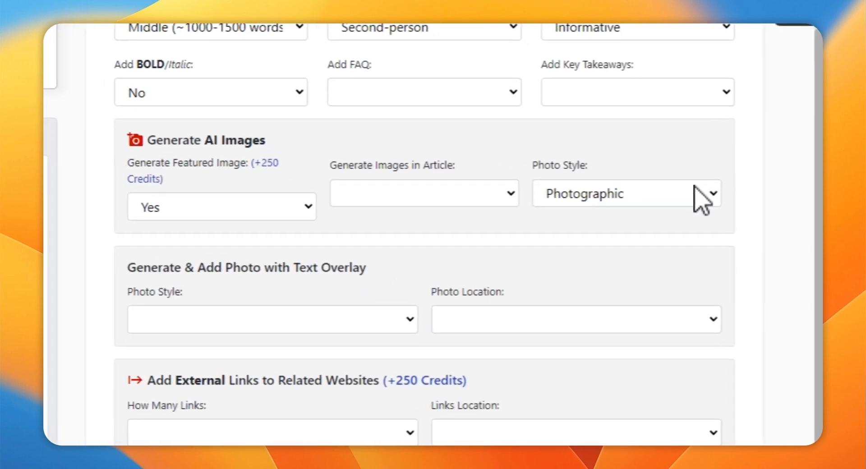
pyautogui.click(624, 193)
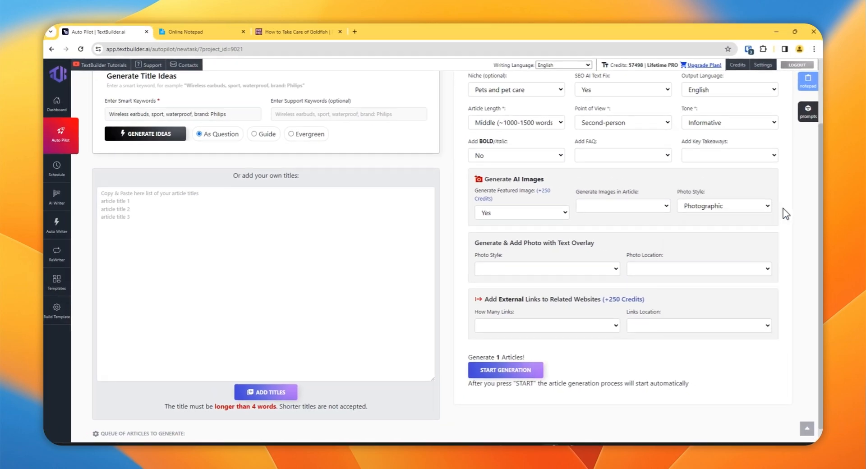
# - Turn featured image generation back off
pyautogui.click(521, 212)
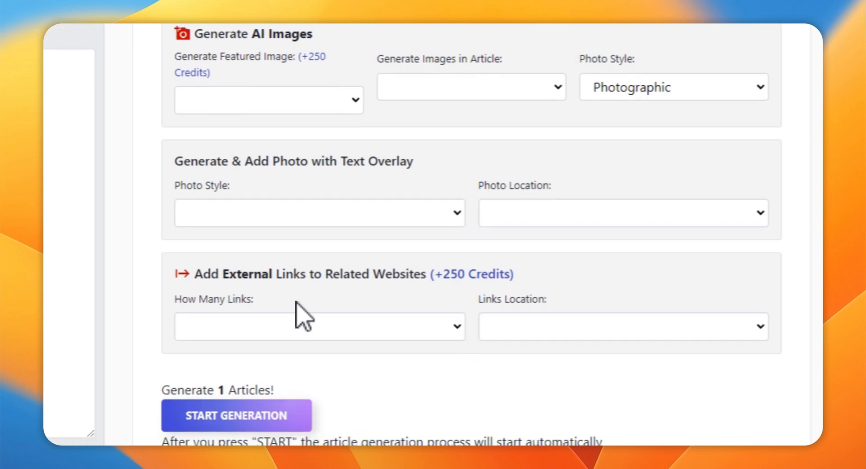
pyautogui.moveTo(453, 229)
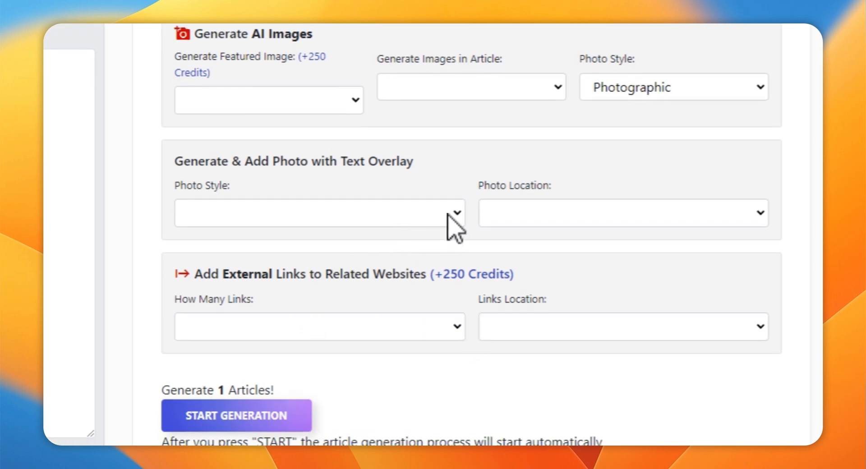
pyautogui.click(319, 224)
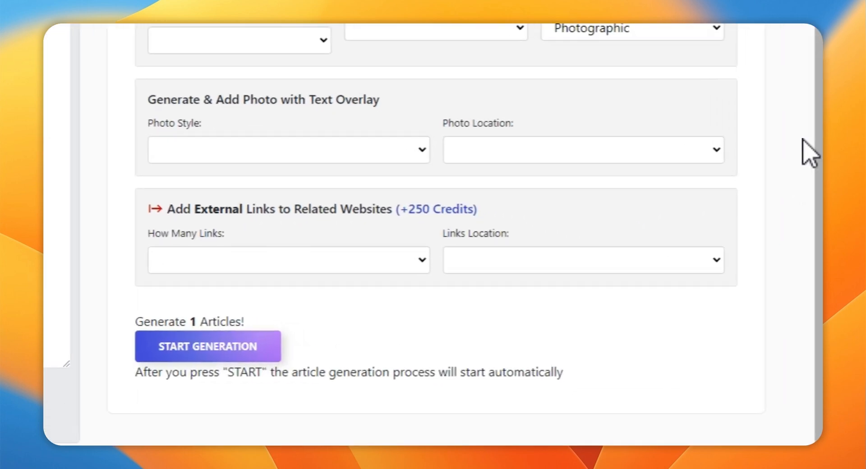
pyautogui.scroll(-3)
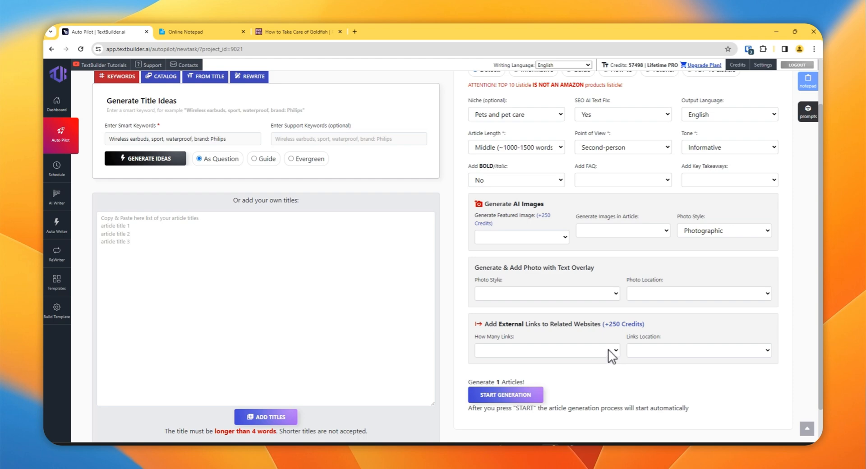
pyautogui.click(547, 350)
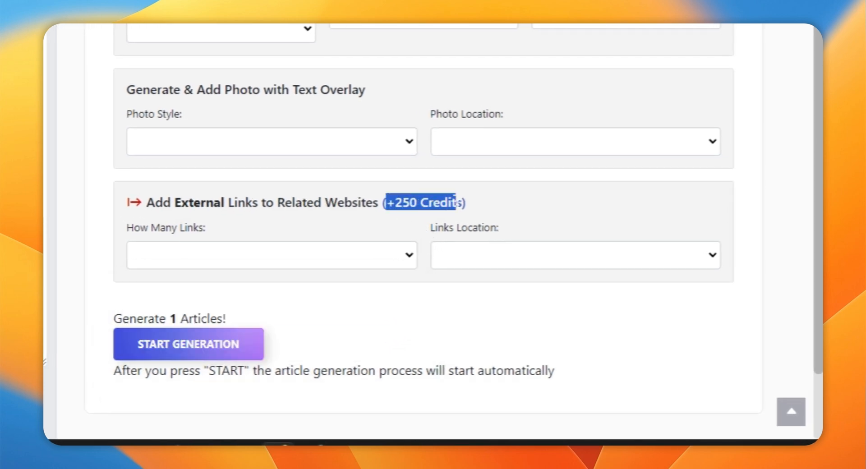
# - Leave the external link count empty
pyautogui.click(270, 255)
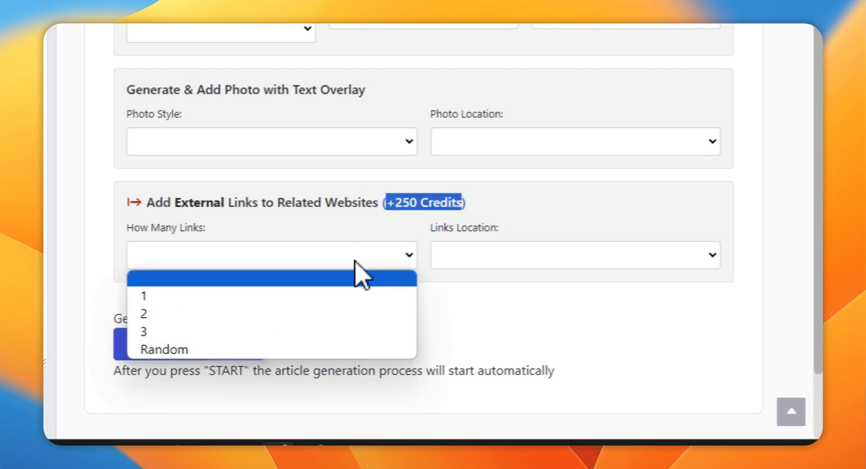
pyautogui.click(583, 332)
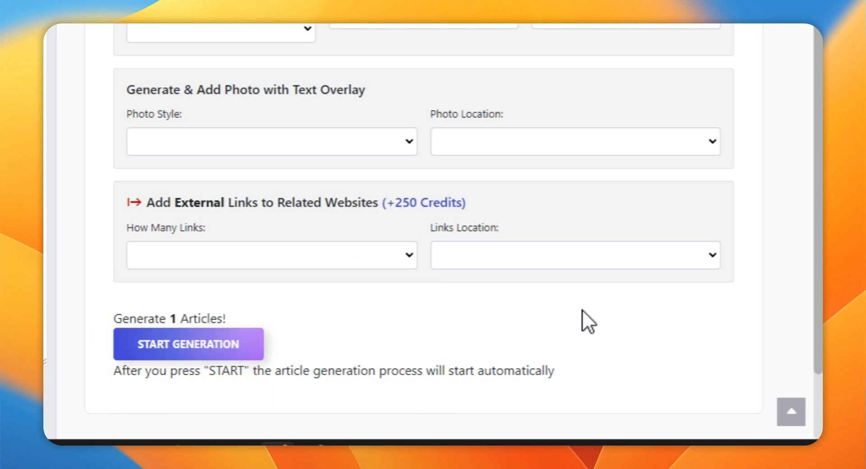
pyautogui.click(575, 267)
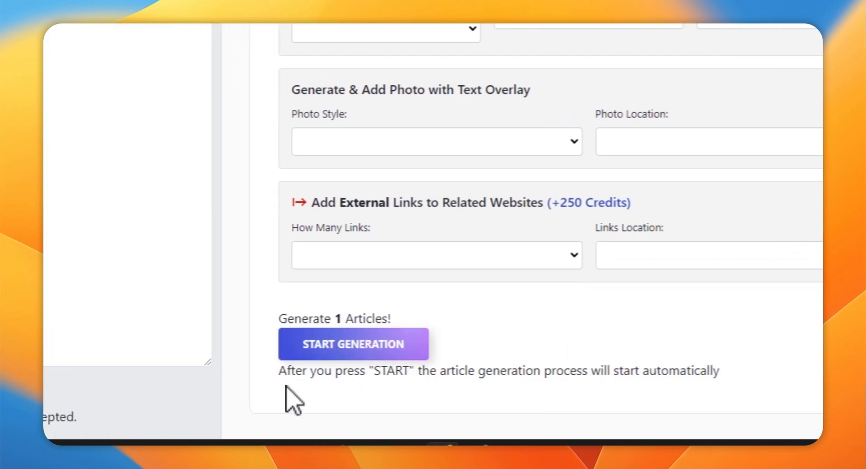
# - Start generation and confirm the goldfish article is in the queue
pyautogui.scroll(-3)
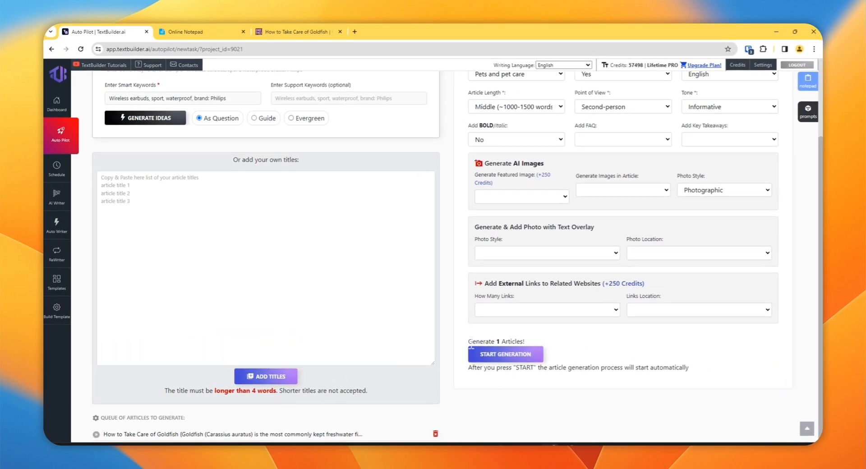
pyautogui.doubleClick(496, 342)
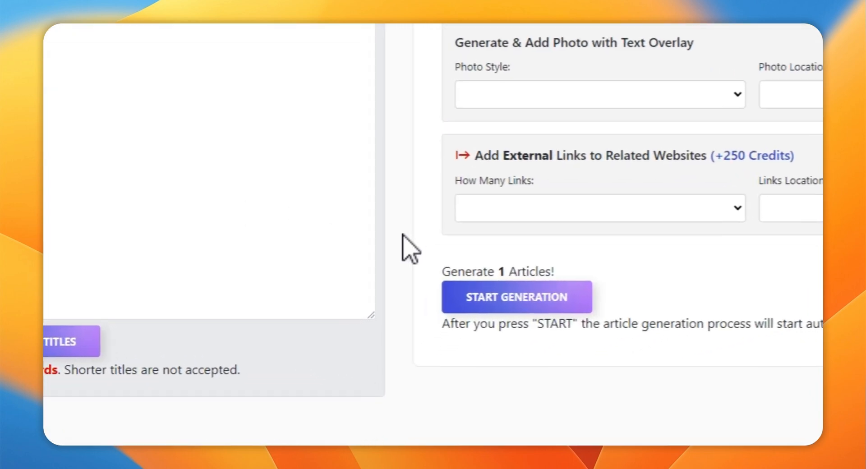
pyautogui.moveTo(413, 271)
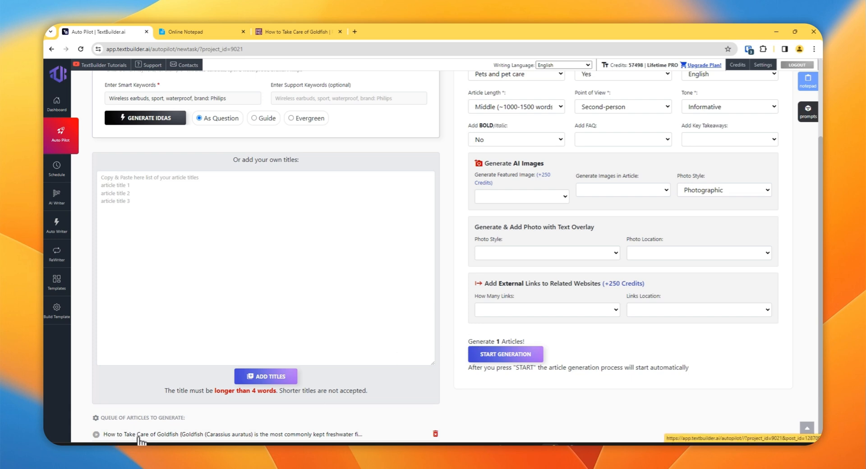
pyautogui.moveTo(175, 446)
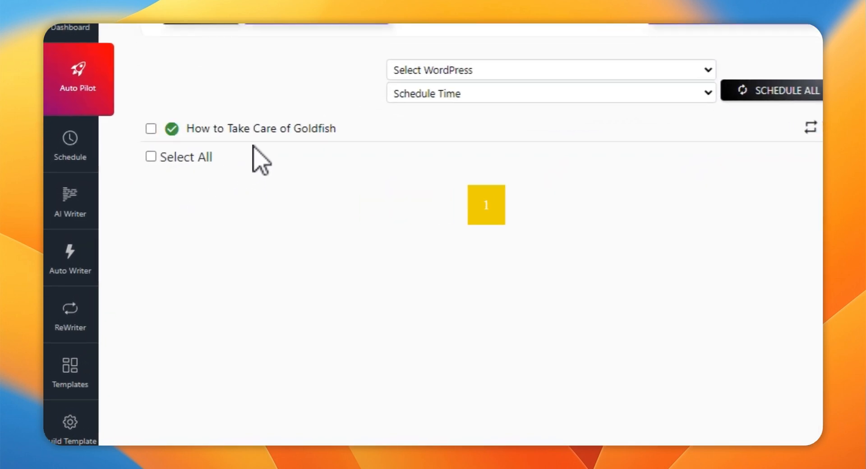
pyautogui.moveTo(282, 182)
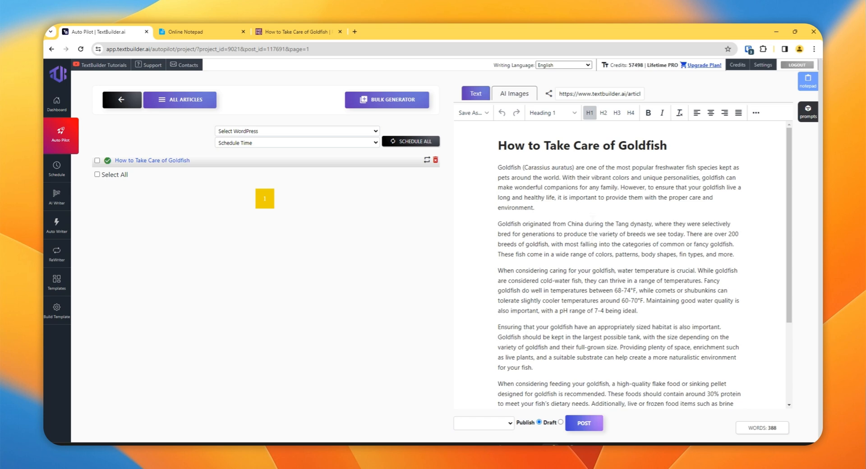
pyautogui.scroll(-3)
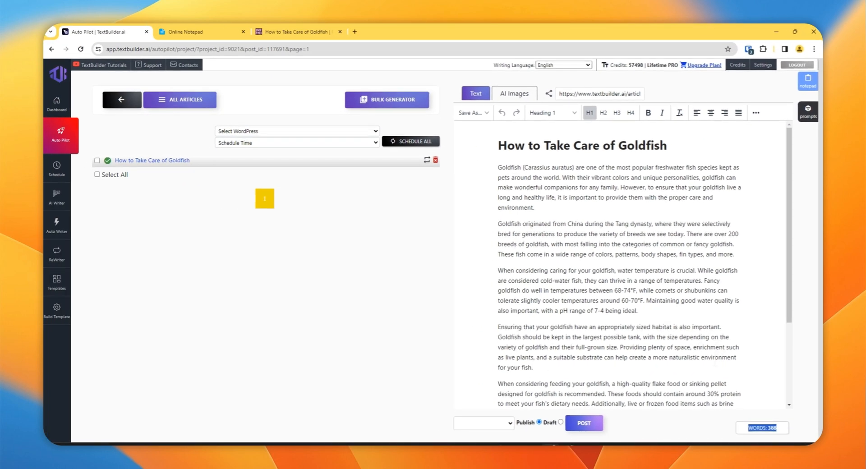
pyautogui.scroll(-3)
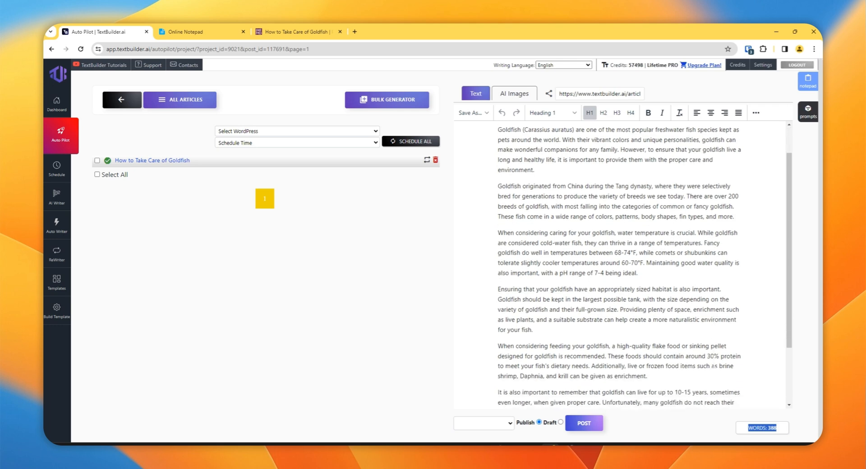
pyautogui.scroll(-3)
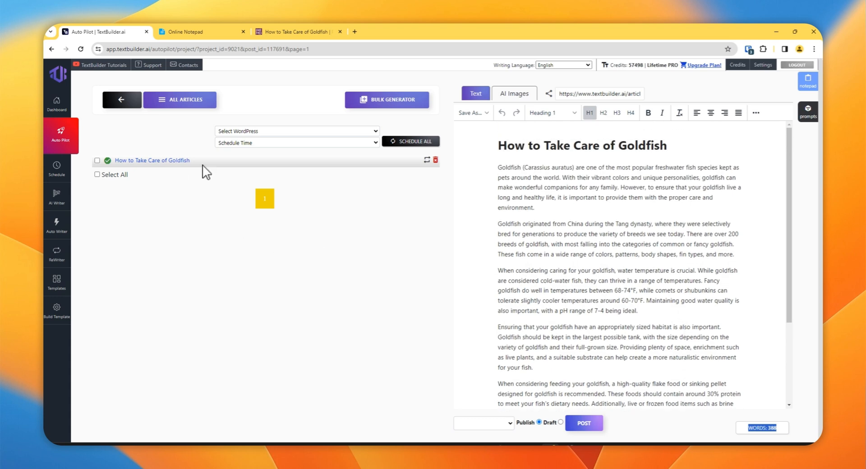
pyautogui.moveTo(423, 298)
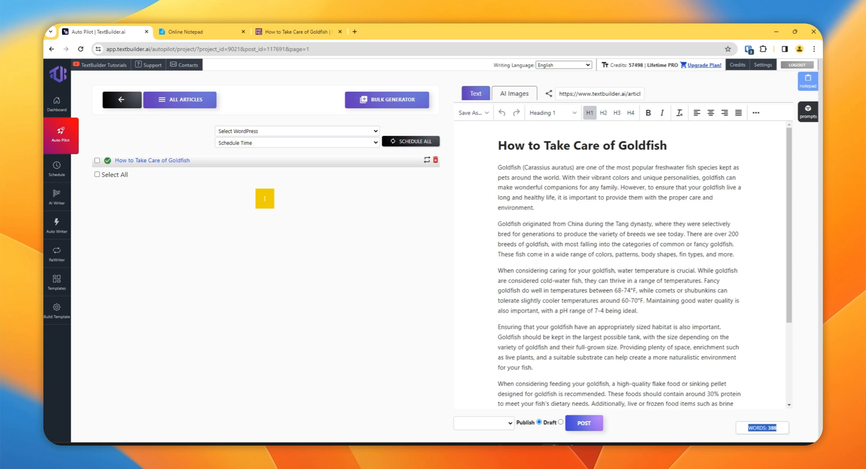
pyautogui.moveTo(485, 409)
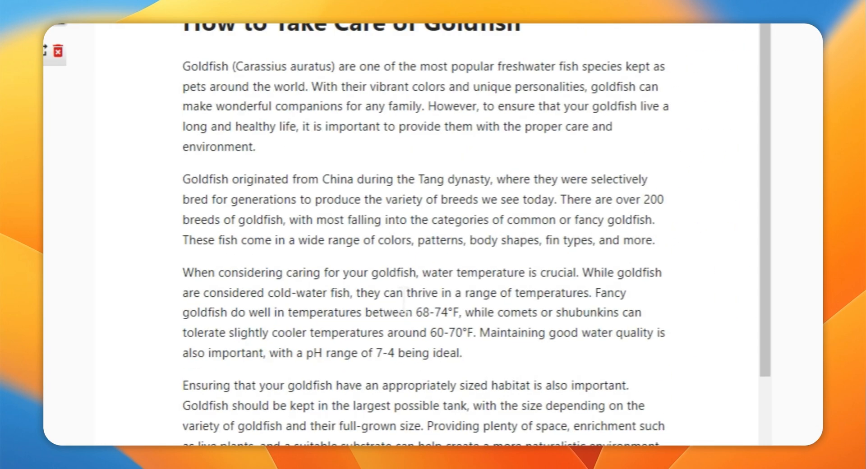
pyautogui.scroll(-3)
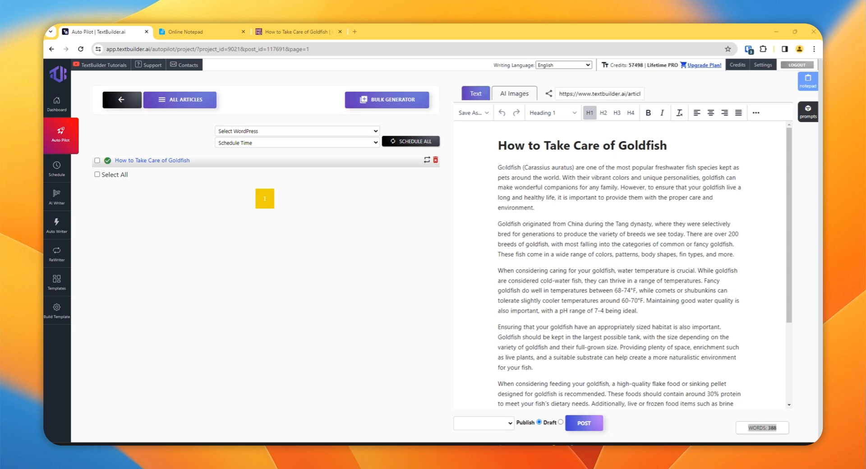
pyautogui.moveTo(498, 168); pyautogui.dragTo(541, 178)
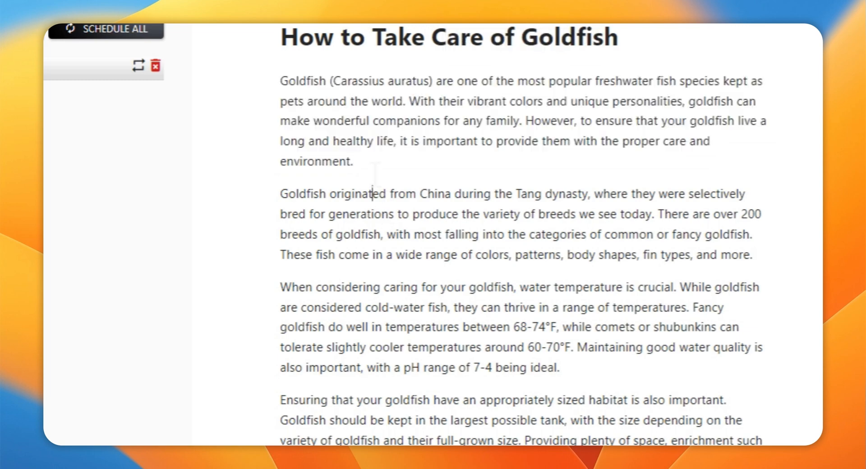
pyautogui.scroll(-3)
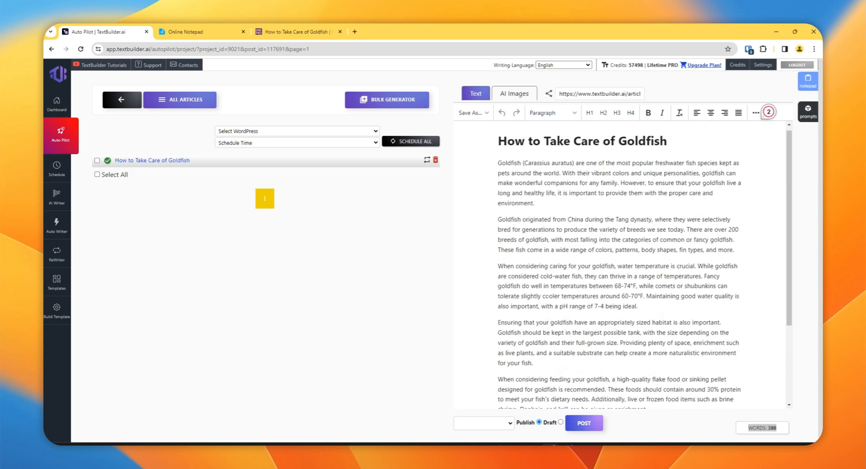
pyautogui.scroll(-3)
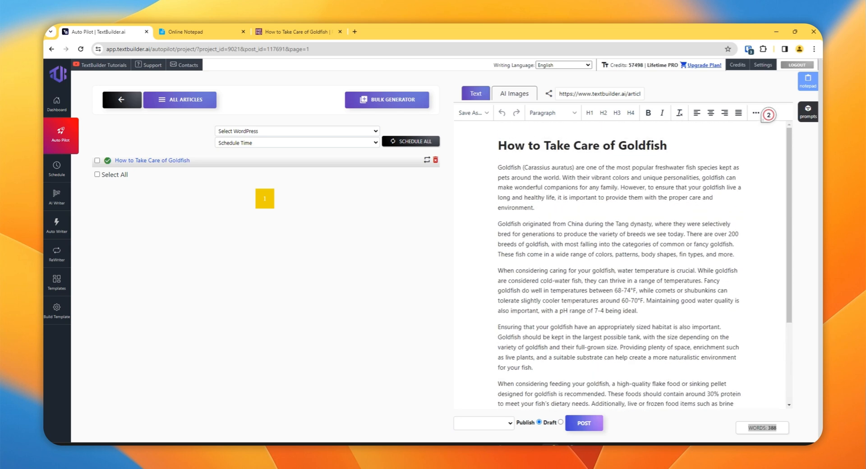
pyautogui.scroll(-3)
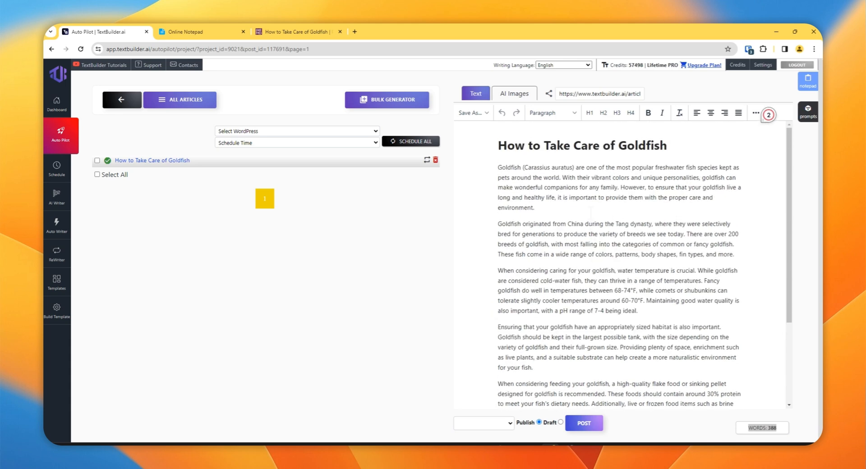
pyautogui.moveTo(408, 195)
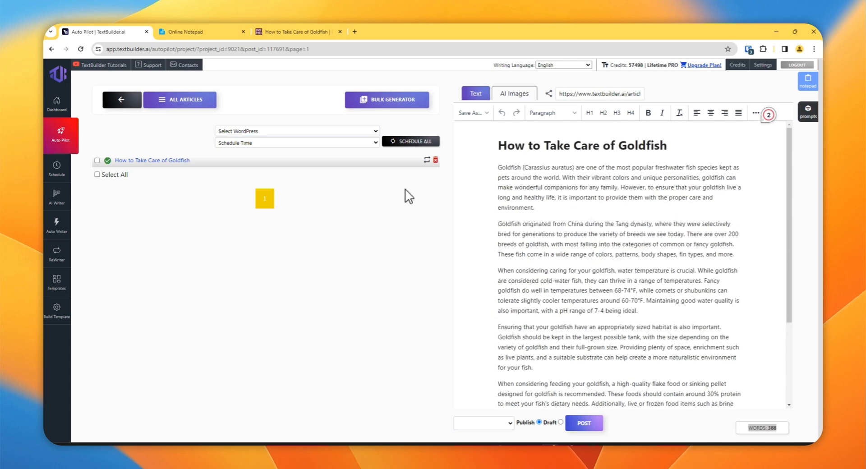
pyautogui.moveTo(297, 207)
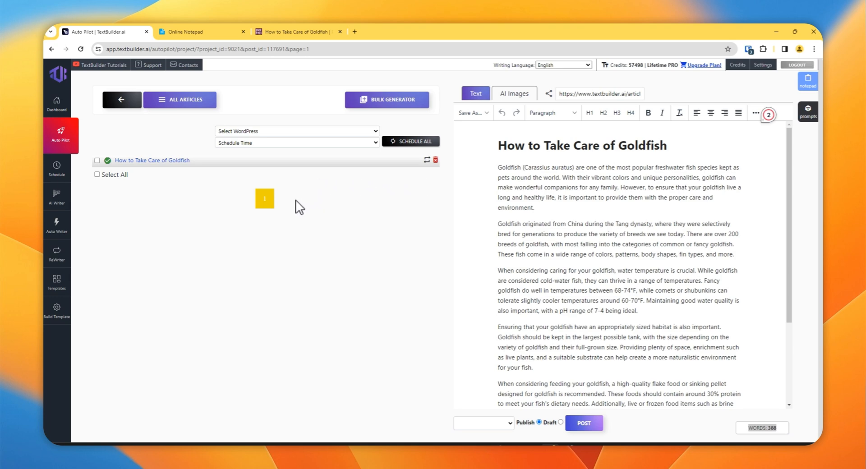
pyautogui.moveTo(300, 206)
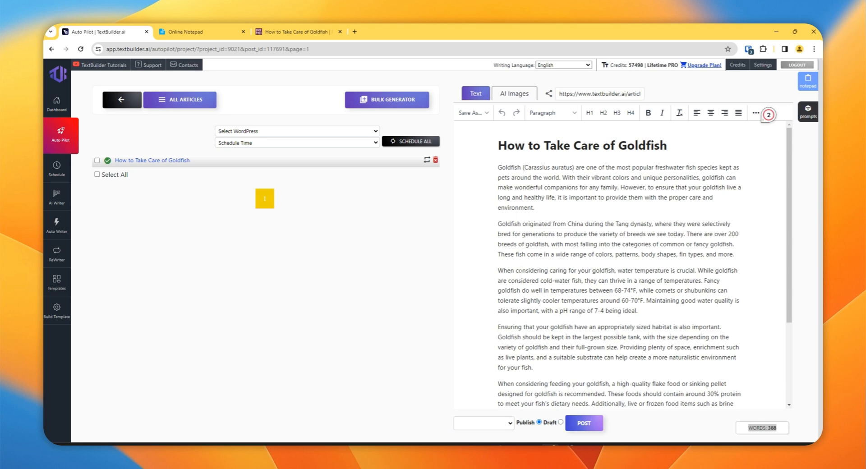
pyautogui.moveTo(376, 283)
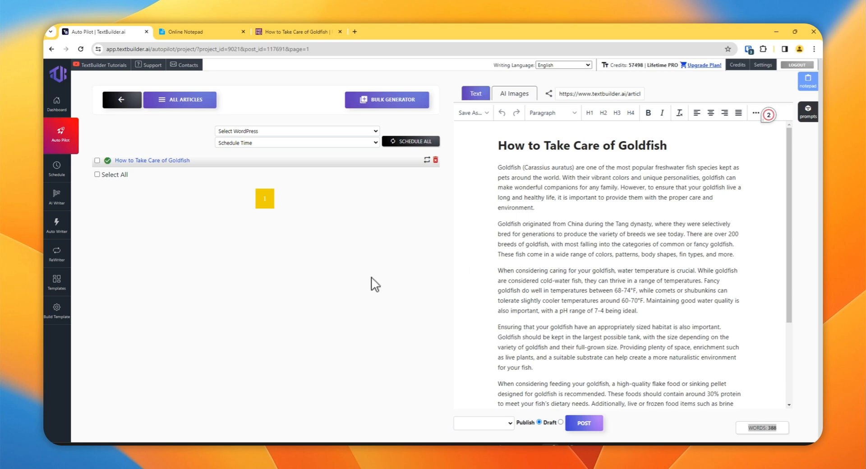
pyautogui.moveTo(156, 287)
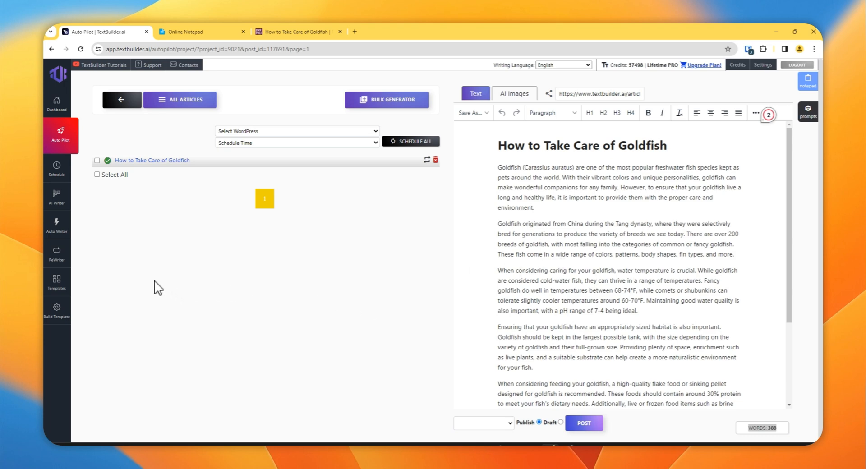
pyautogui.moveTo(126, 306)
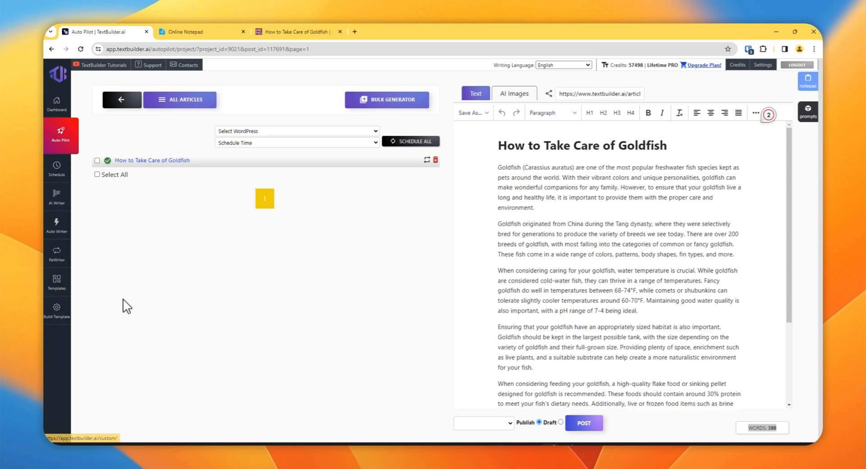
pyautogui.moveTo(451, 258)
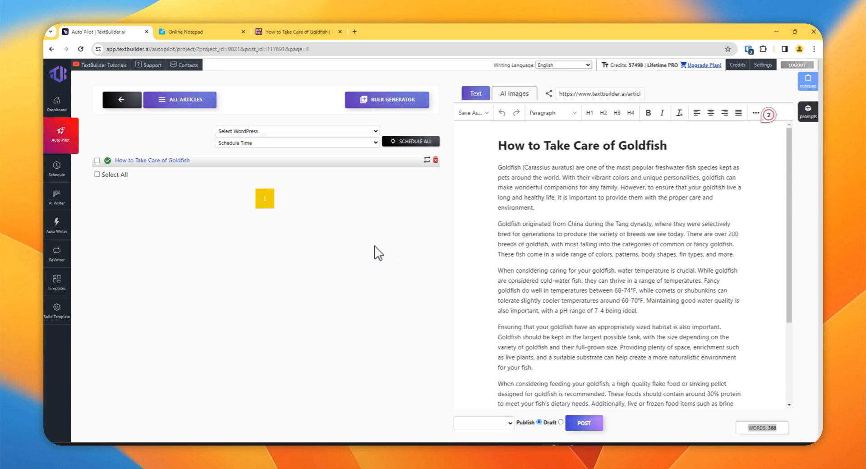
pyautogui.moveTo(371, 258)
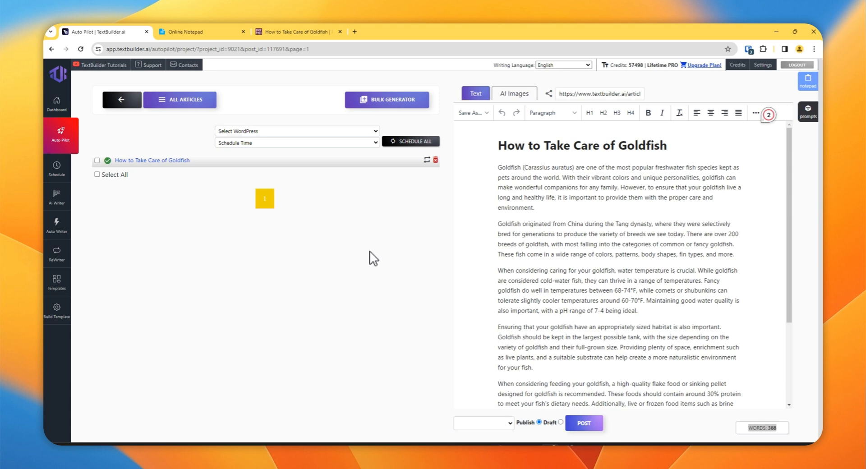
pyautogui.moveTo(425, 265)
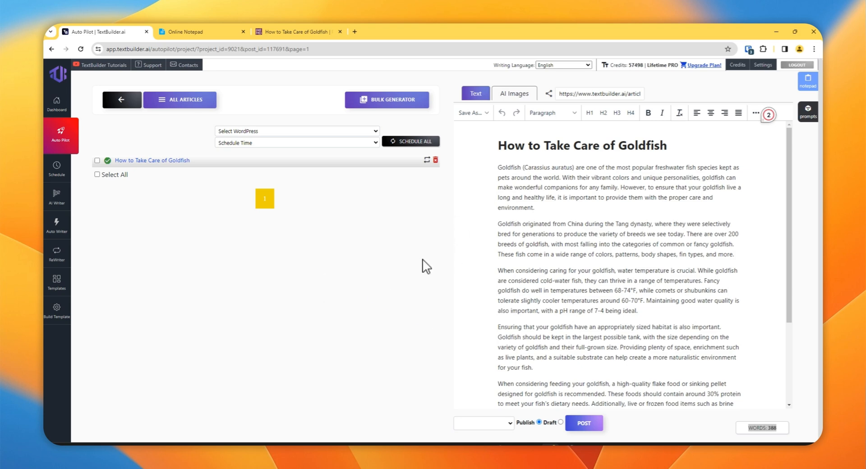
pyautogui.moveTo(369, 367)
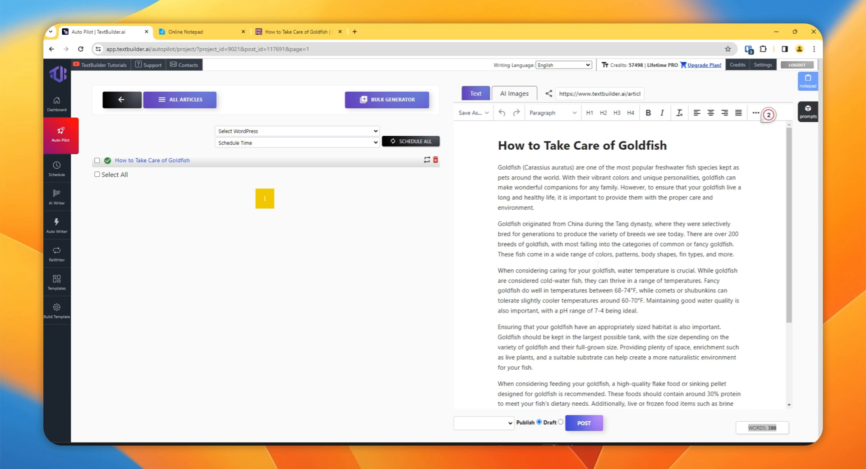
pyautogui.moveTo(399, 322)
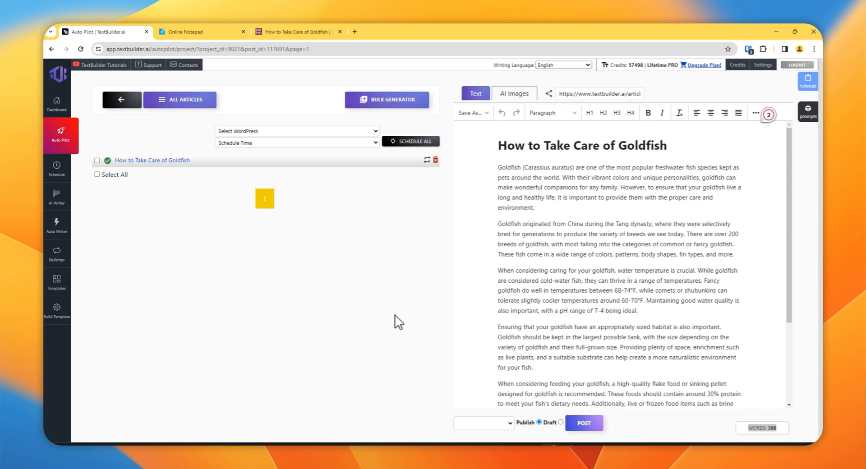
pyautogui.moveTo(389, 349)
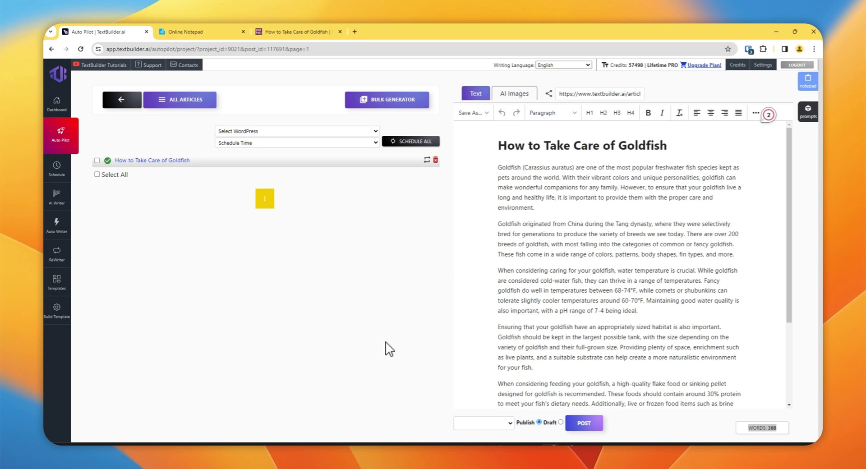
pyautogui.moveTo(423, 321)
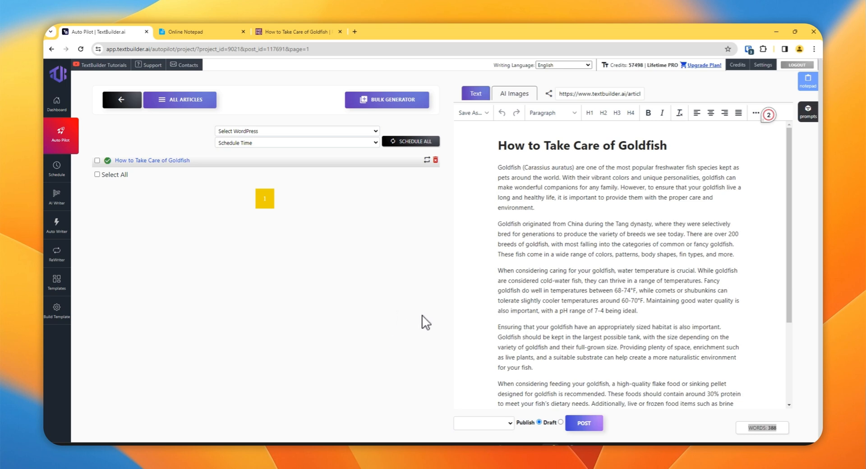
pyautogui.moveTo(339, 402)
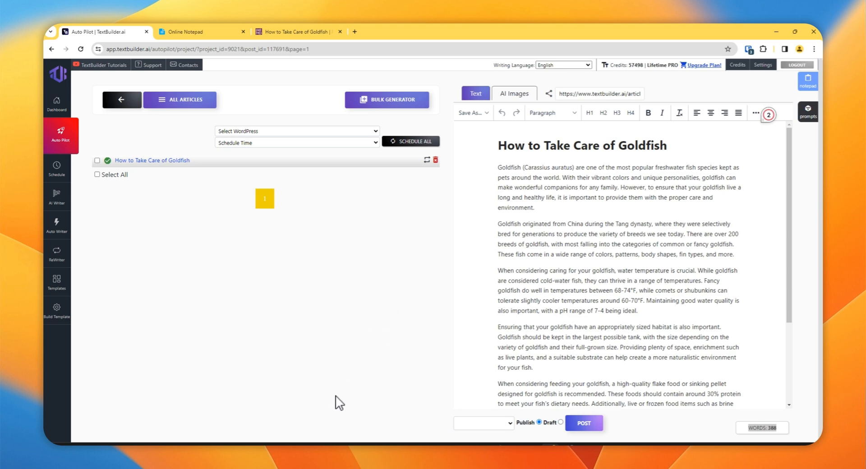
pyautogui.moveTo(340, 422)
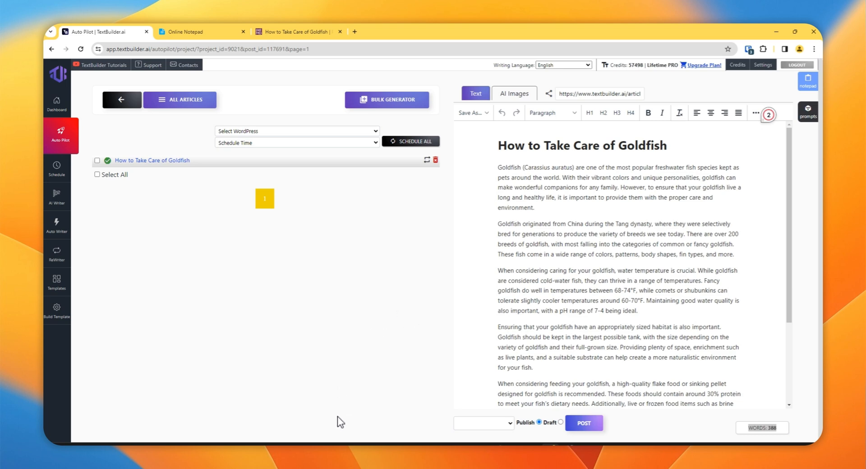